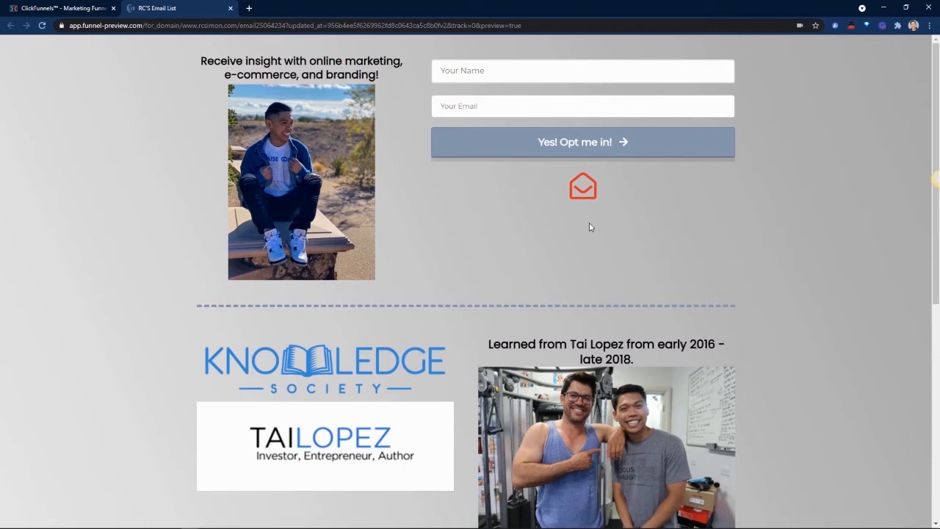
mouse_move(617, 191)
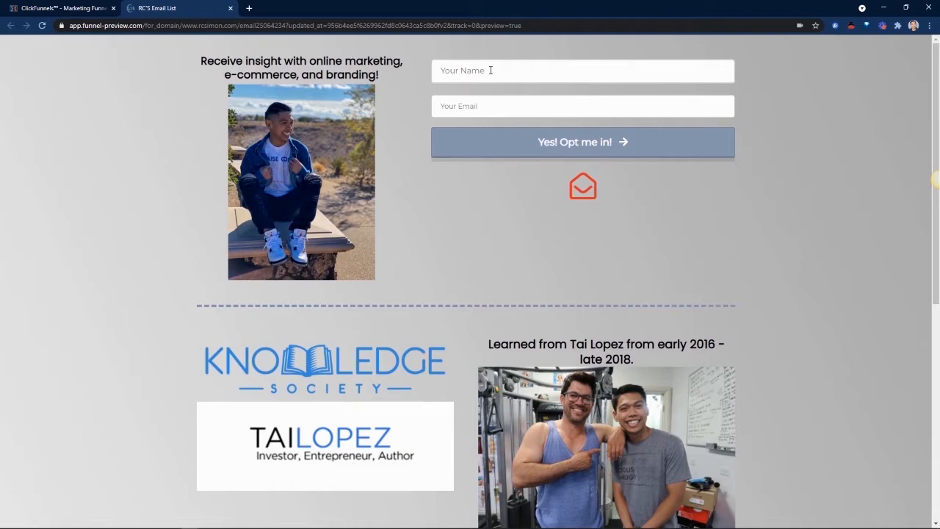
mouse_move(779, 144)
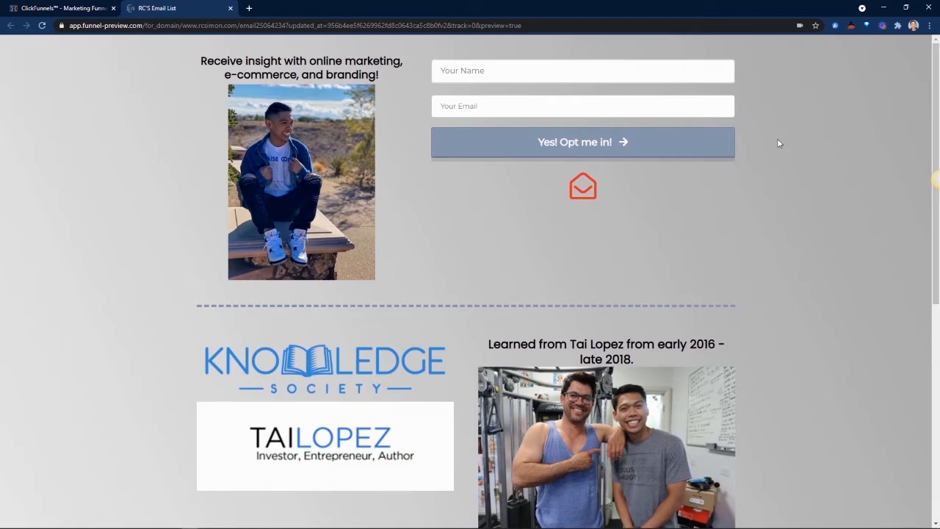
mouse_move(841, 118)
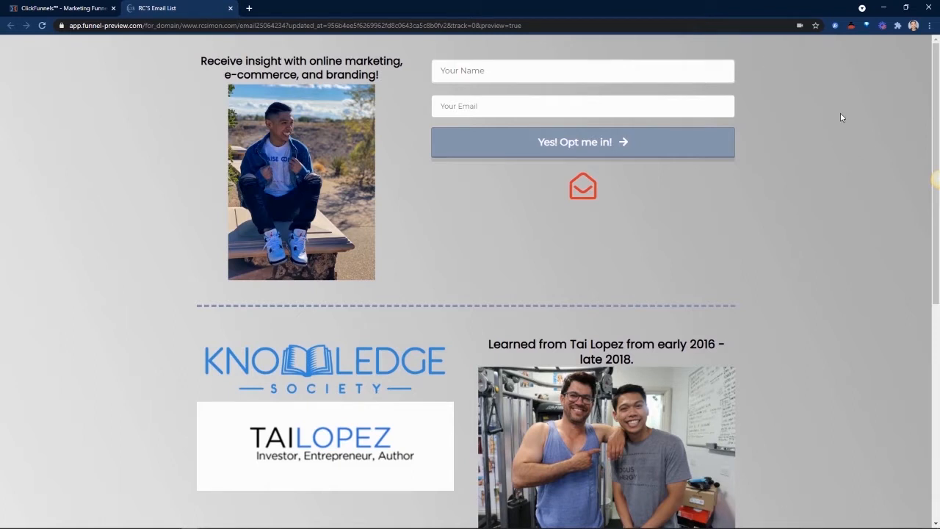
mouse_move(846, 112)
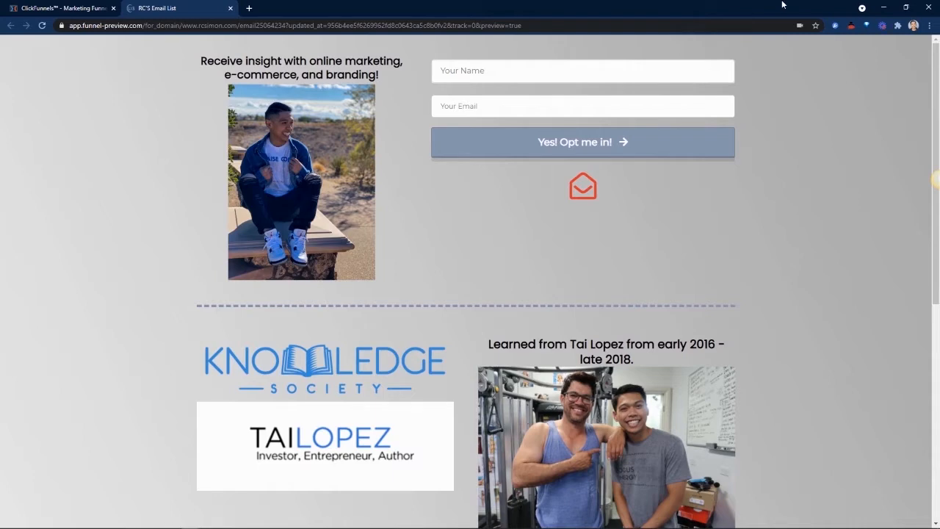
mouse_move(791, 135)
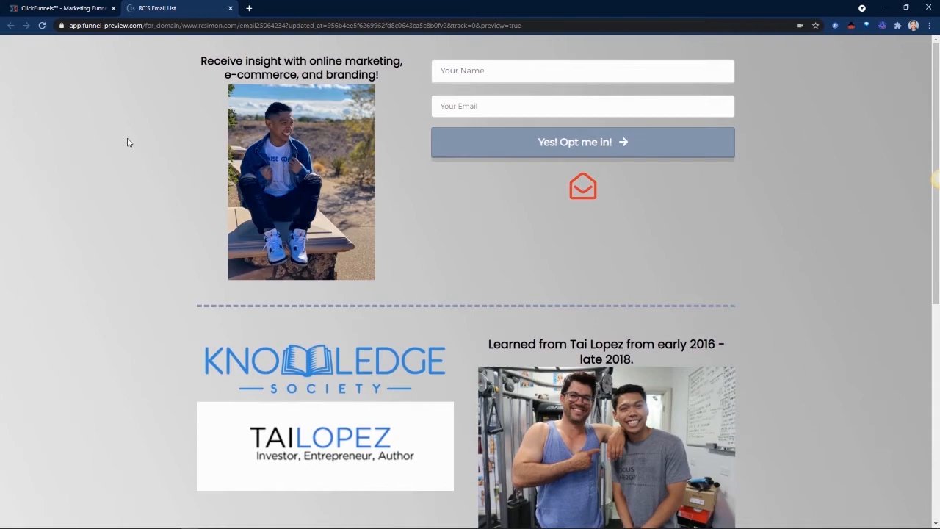
Add the shared RC SiMON CF EMAIL MAIN SUBSCRIBERS funnel to the account and view its Optin step.
scroll("down", 3)
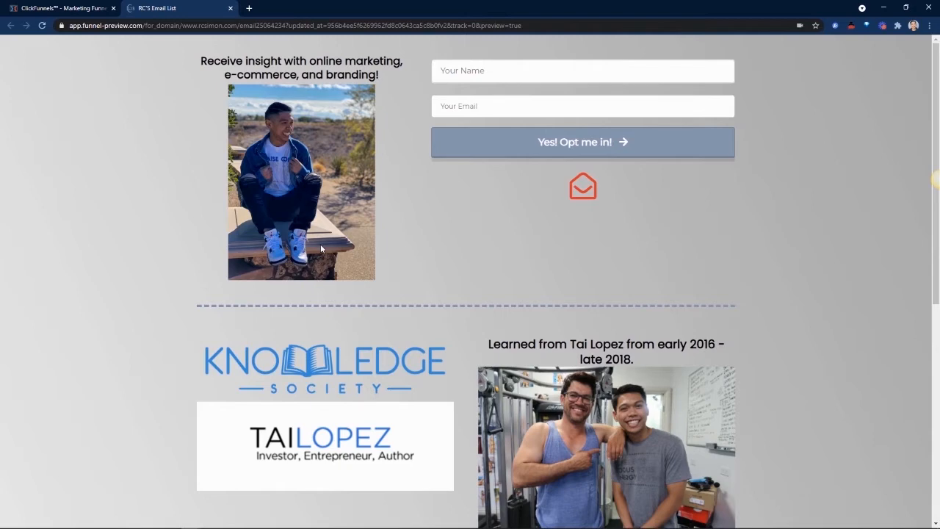
scroll("down", 3)
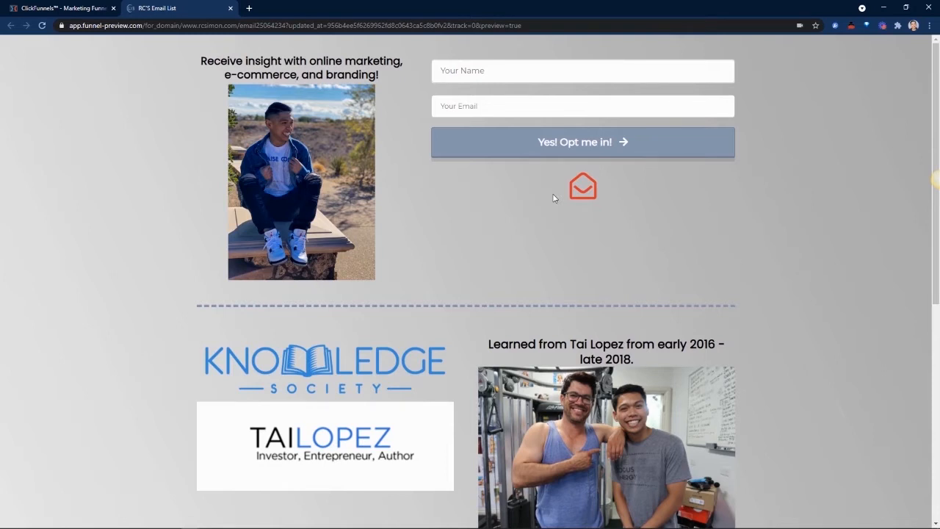
mouse_move(129, 142)
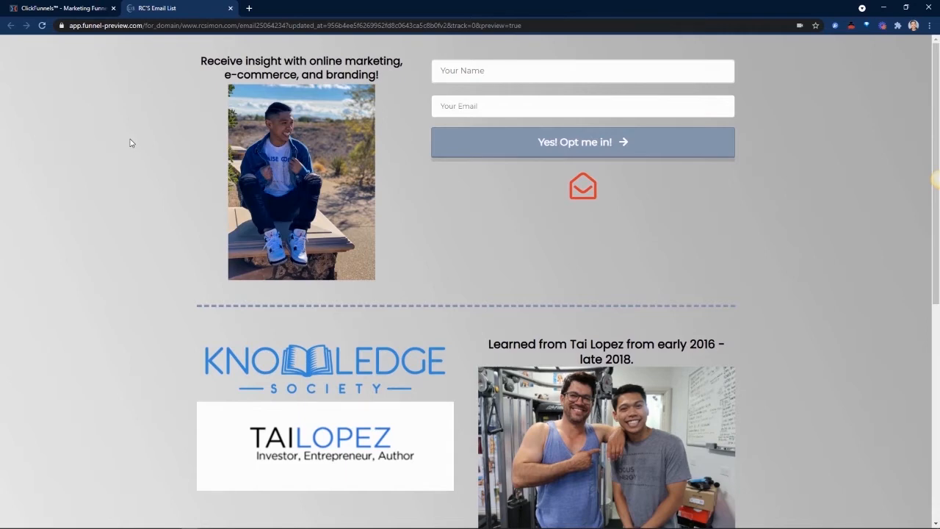
left_click(366, 9)
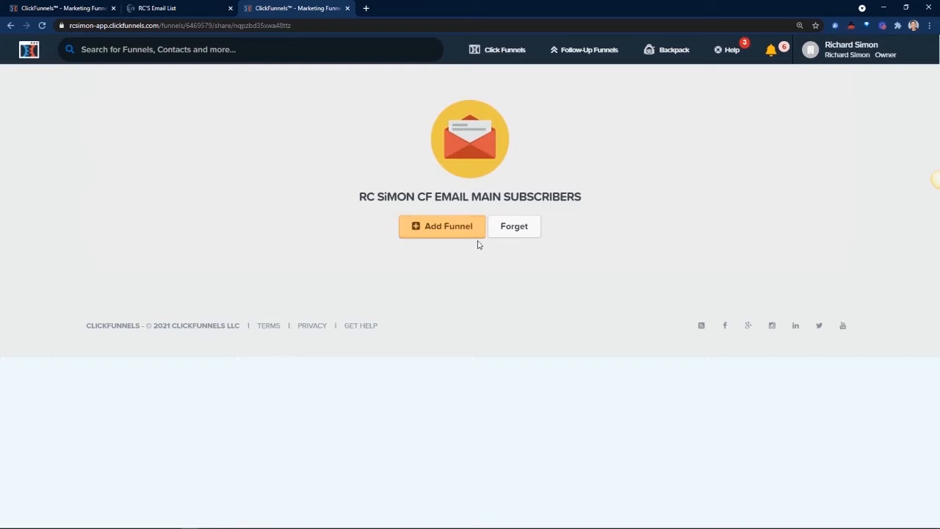
left_click(441, 227)
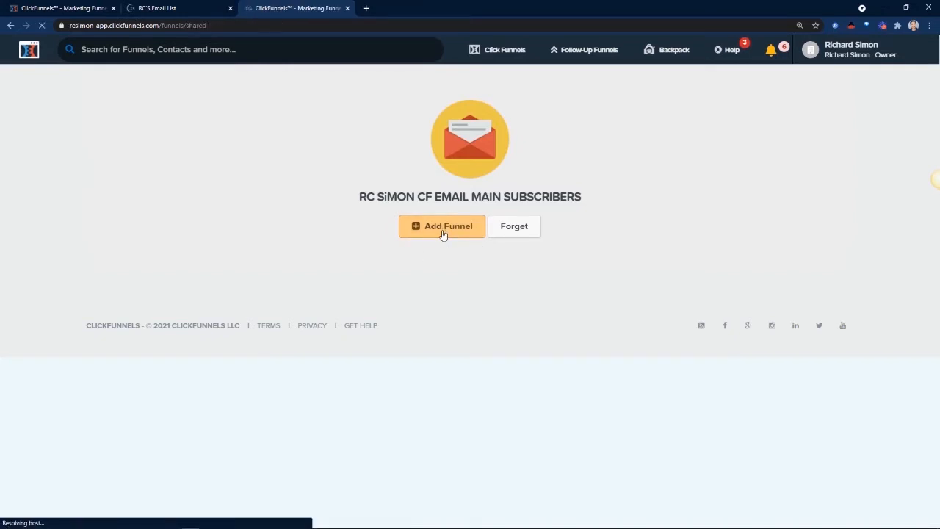
left_click(441, 226)
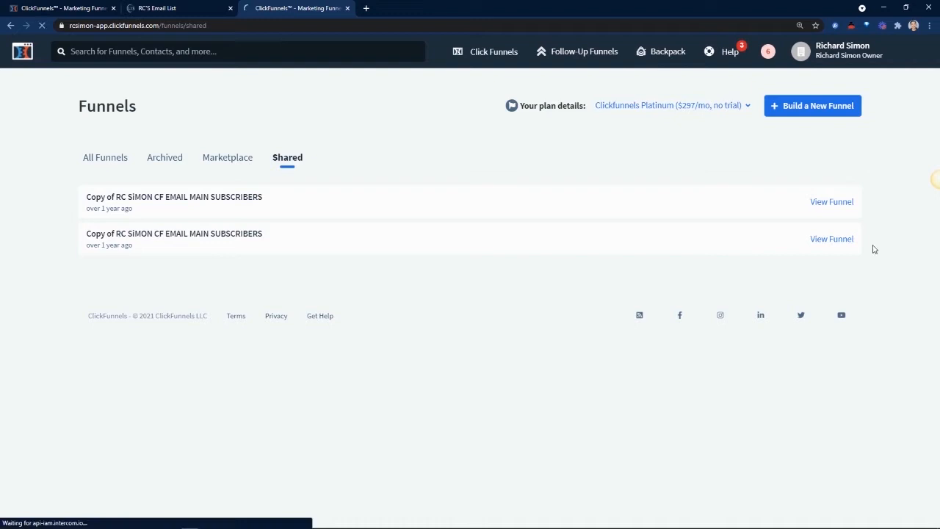
left_click(831, 202)
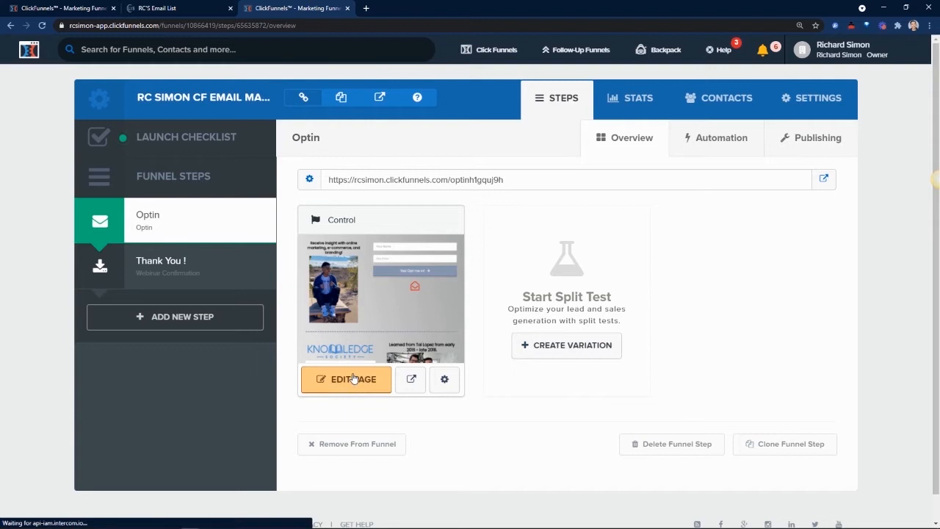
Edit the Optin page and delete the row holding the Knowledge Society logo and Tai Lopez photo.
left_click(345, 379)
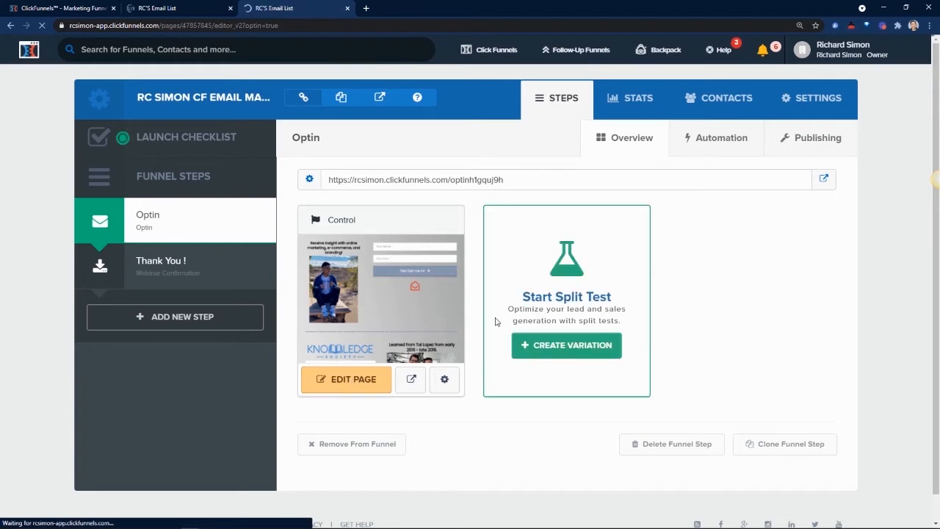
left_click(345, 379)
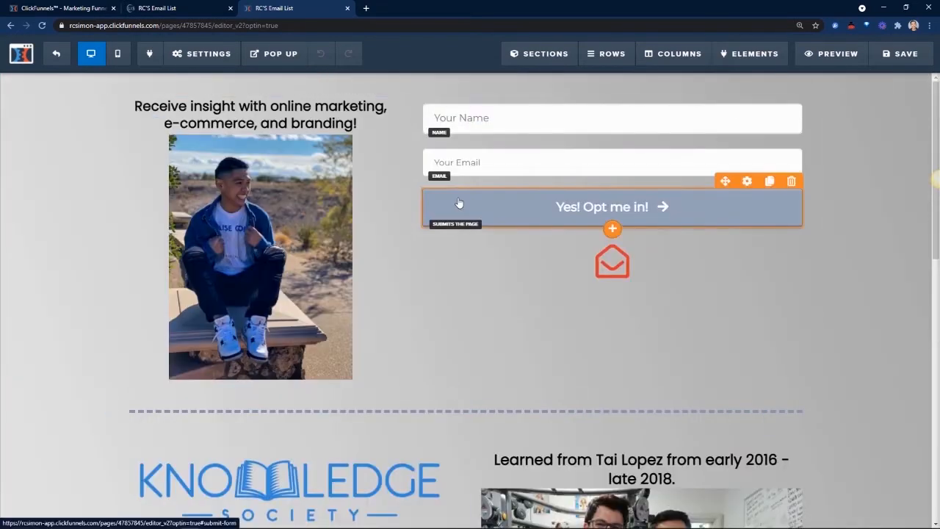
scroll("down", 3)
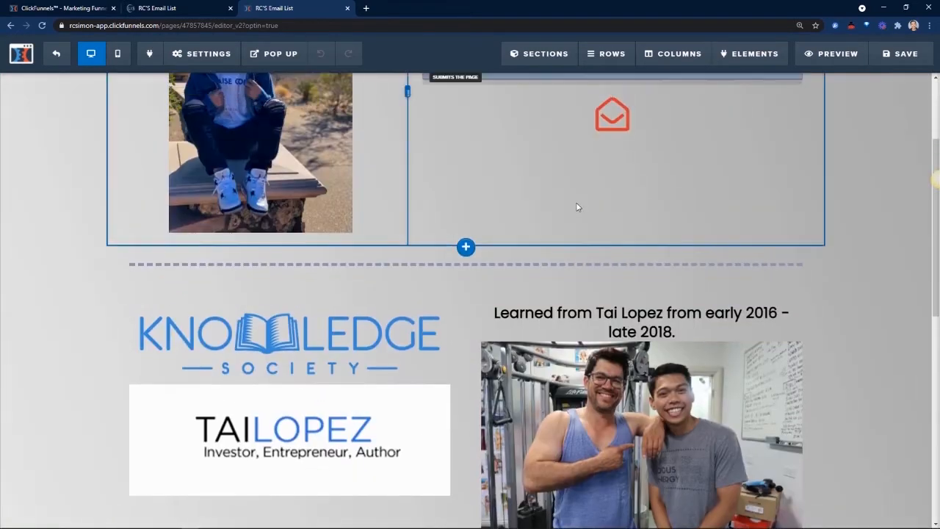
scroll("down", 3)
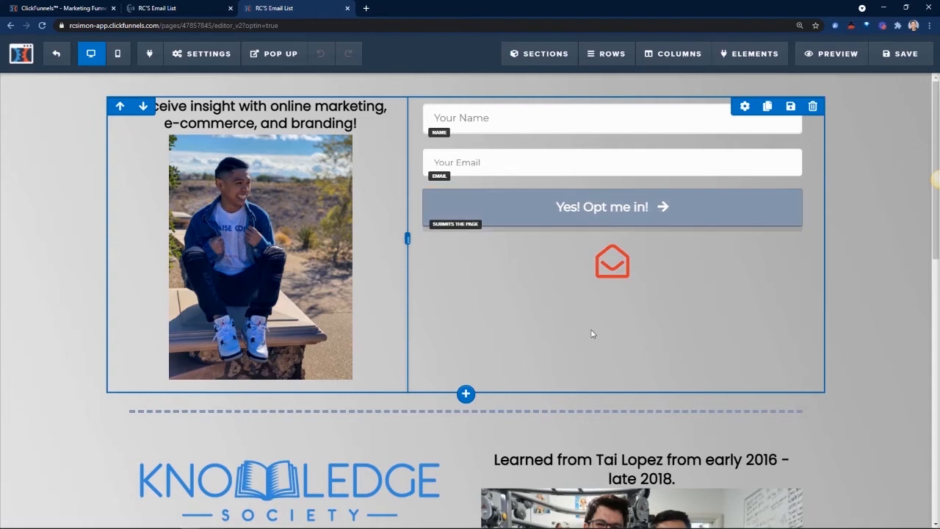
scroll("down", 3)
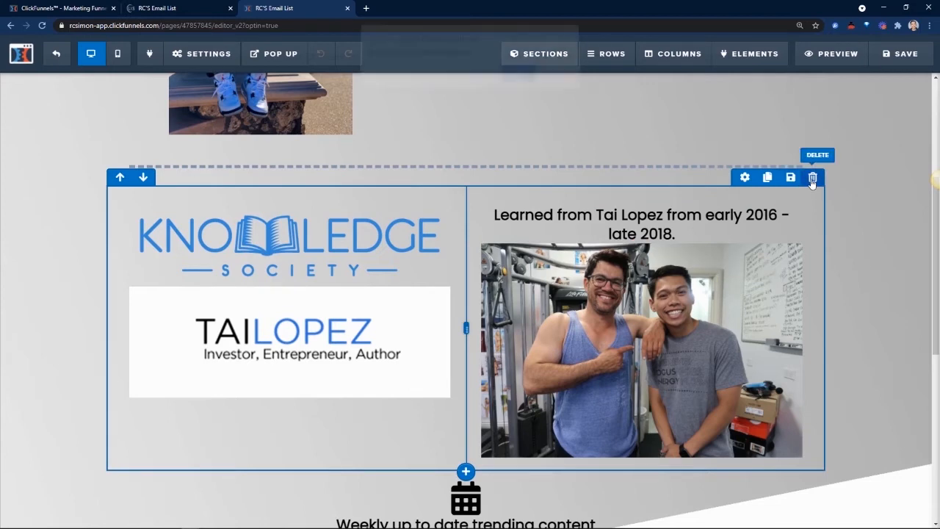
left_click(812, 176)
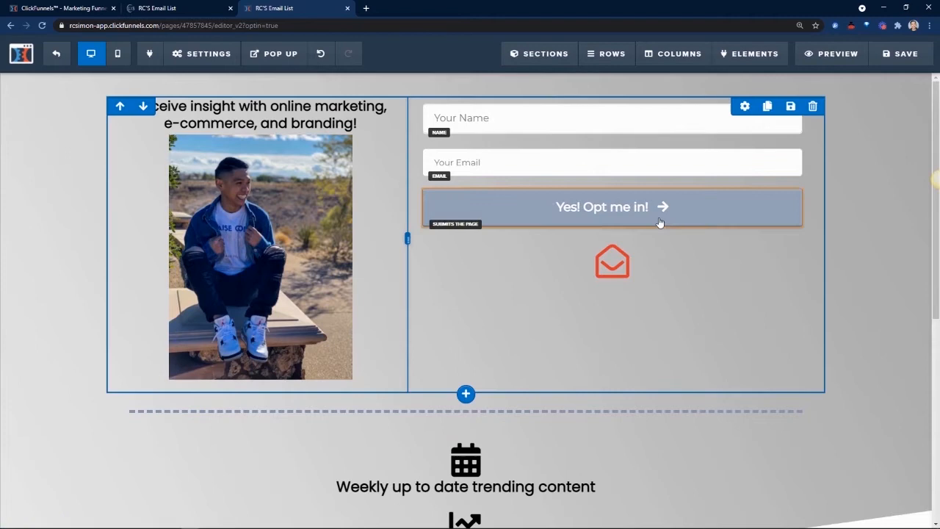
scroll("down", 3)
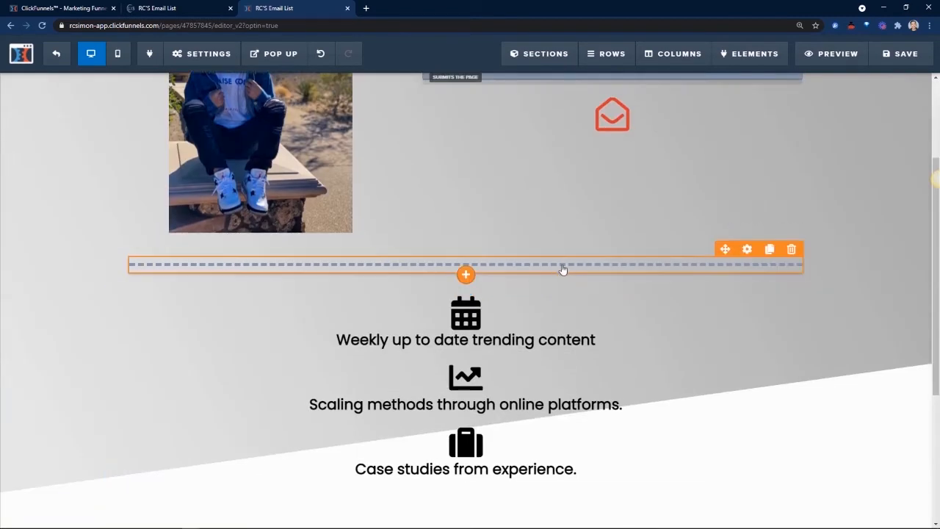
scroll("down", 3)
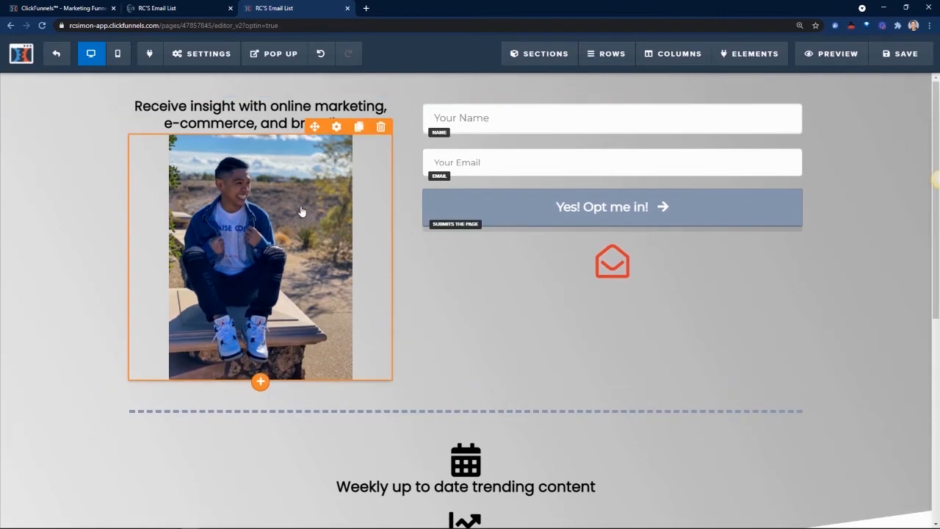
mouse_move(310, 203)
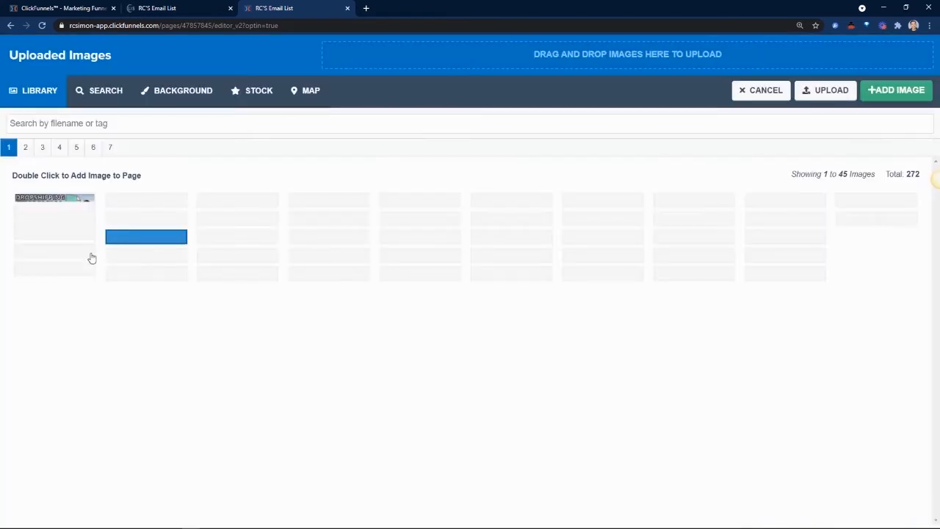
Place the Dropshipping Financial Calculator image and set its width to 600 pixels.
double_click(53, 221)
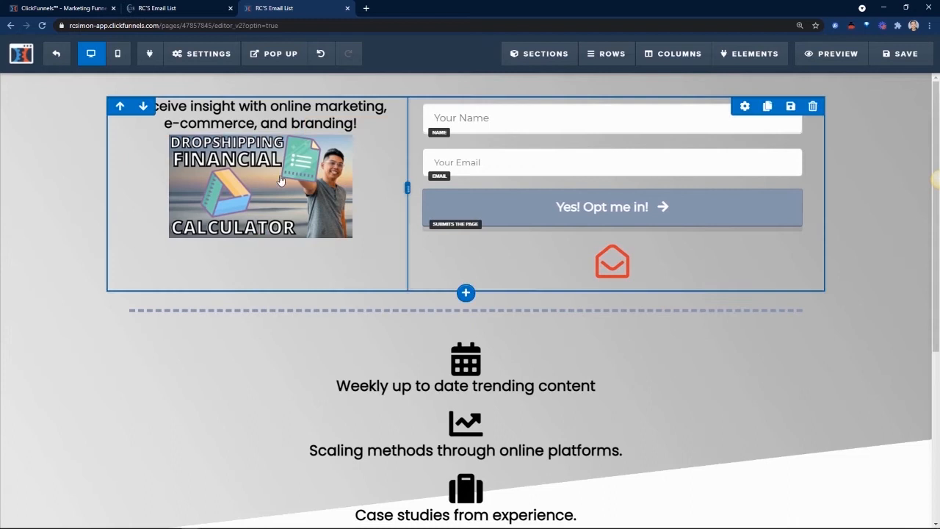
left_click(260, 185)
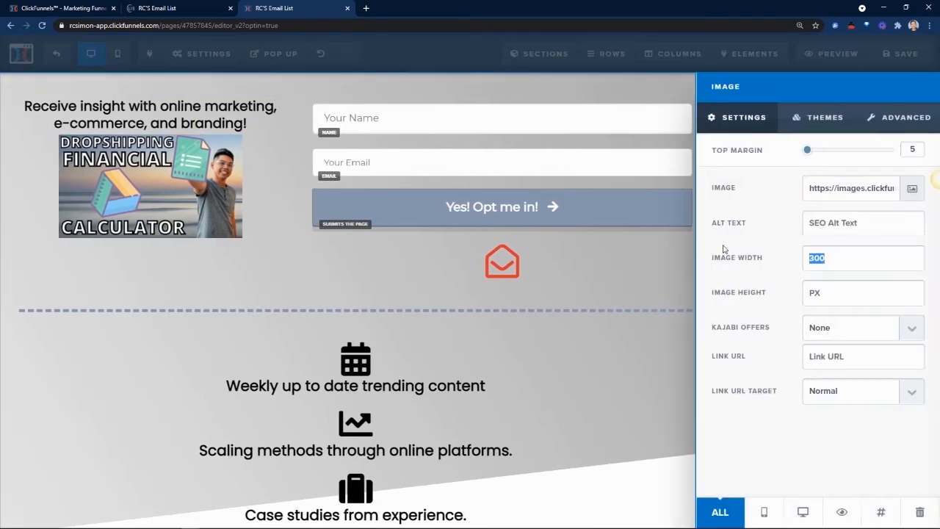
type("600")
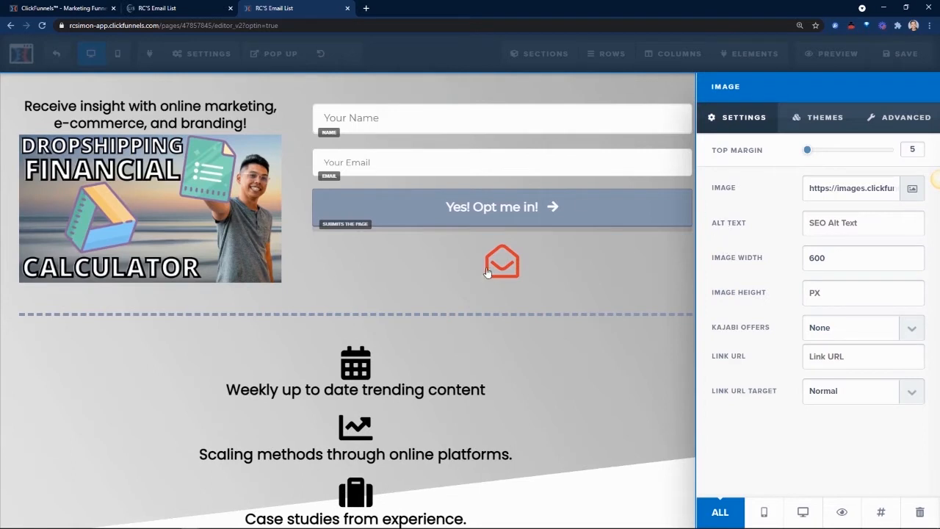
Apply a drop shadow to the calculator image from its Advanced styles.
left_click(905, 118)
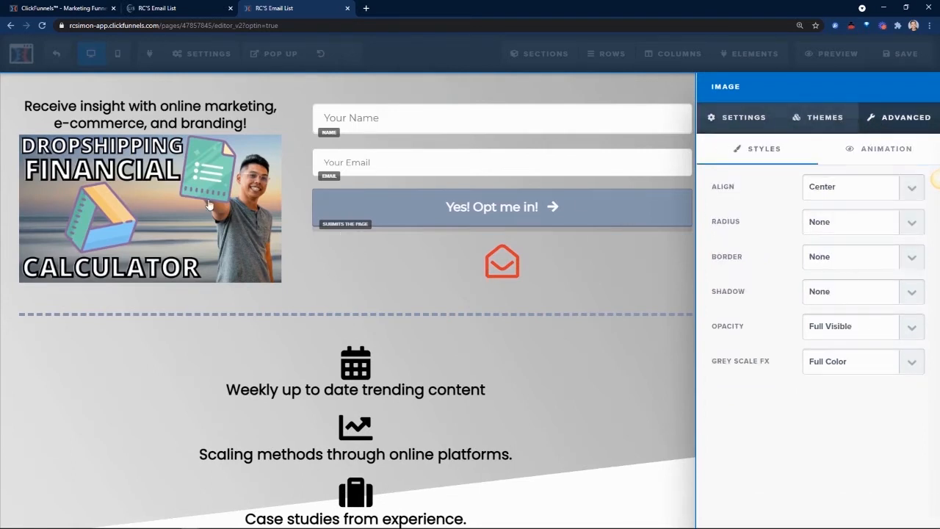
left_click(743, 118)
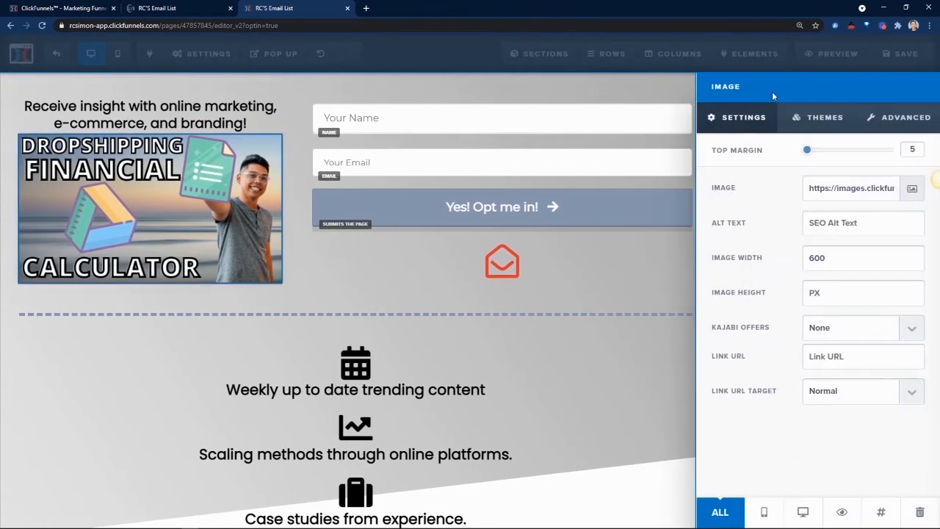
left_click(905, 118)
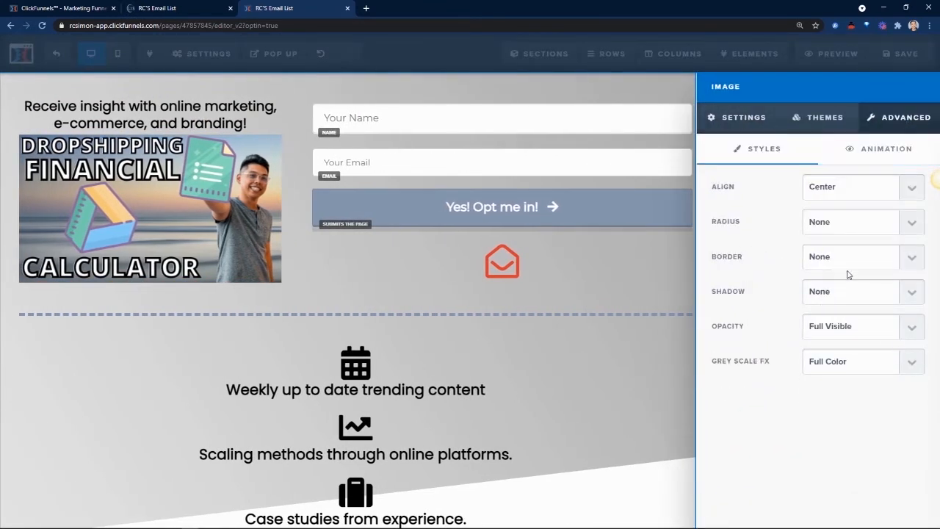
left_click(864, 291)
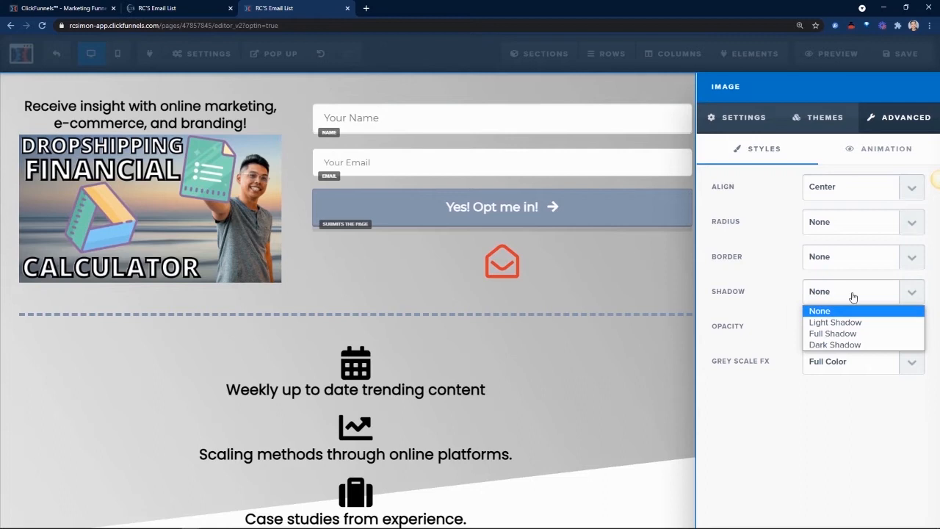
left_click(834, 344)
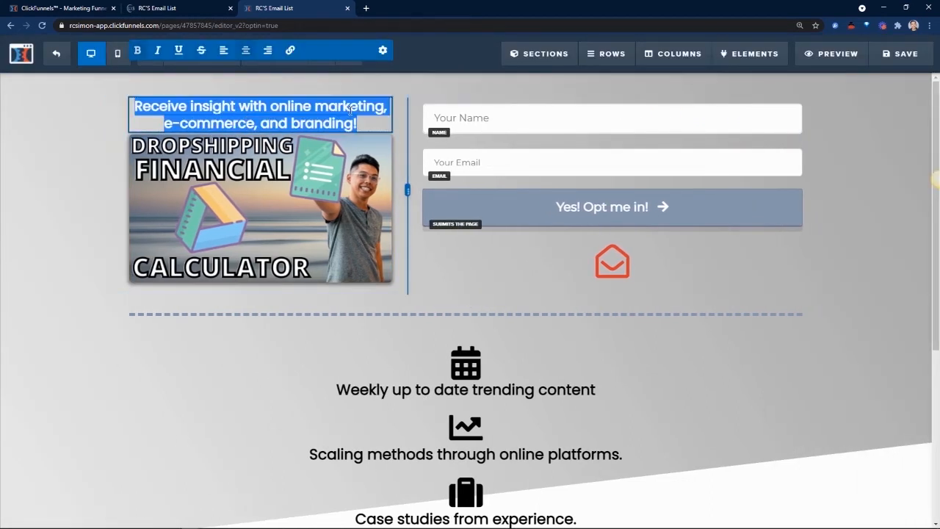
Rewrite the headline as 'Grab your FREE Dropshipping Financial Profit Calculator'.
type("Grab y")
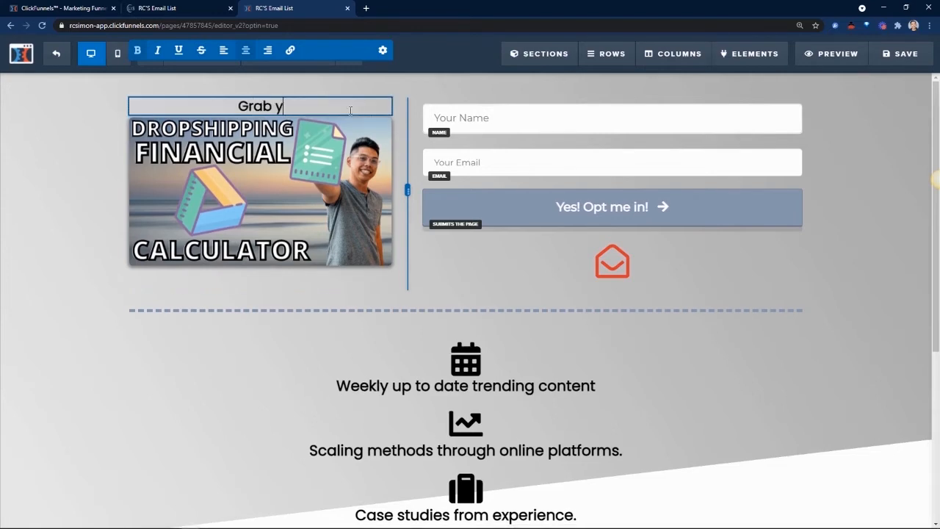
type("our FREE")
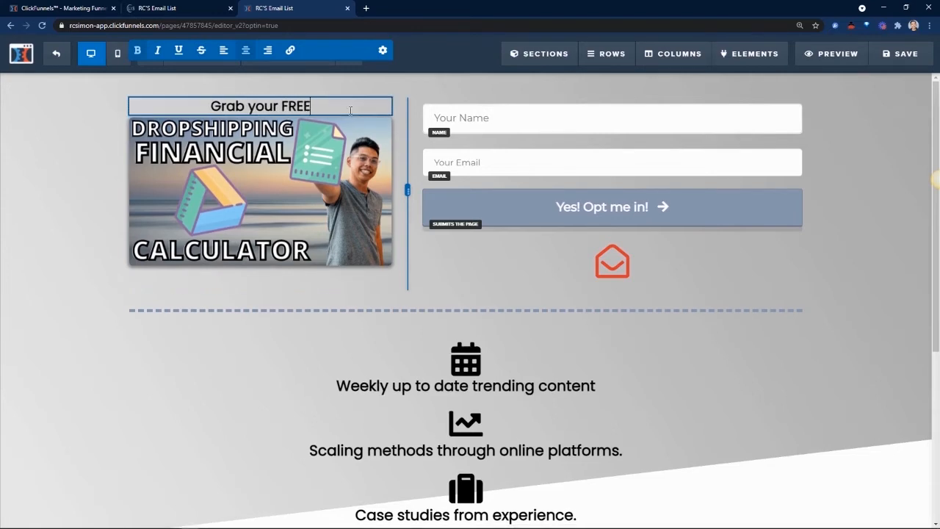
type("Financial Profit")
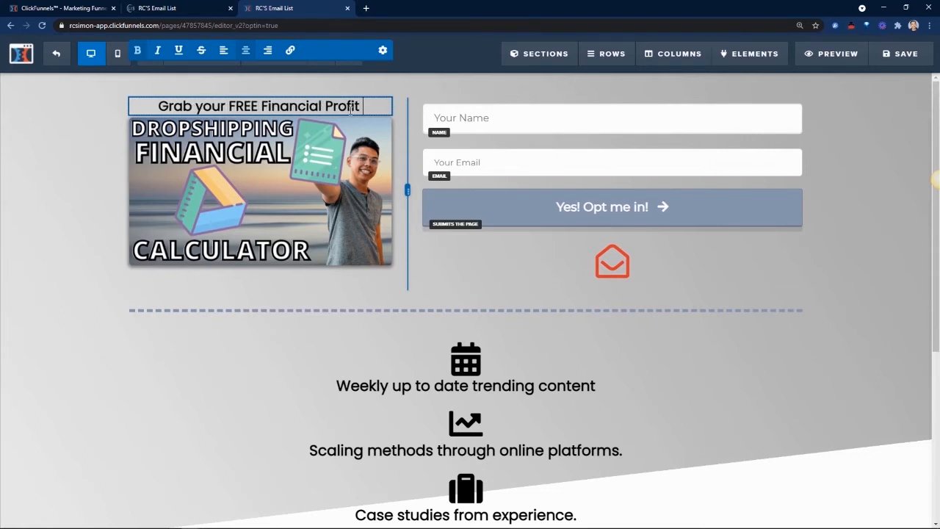
type("Calculator")
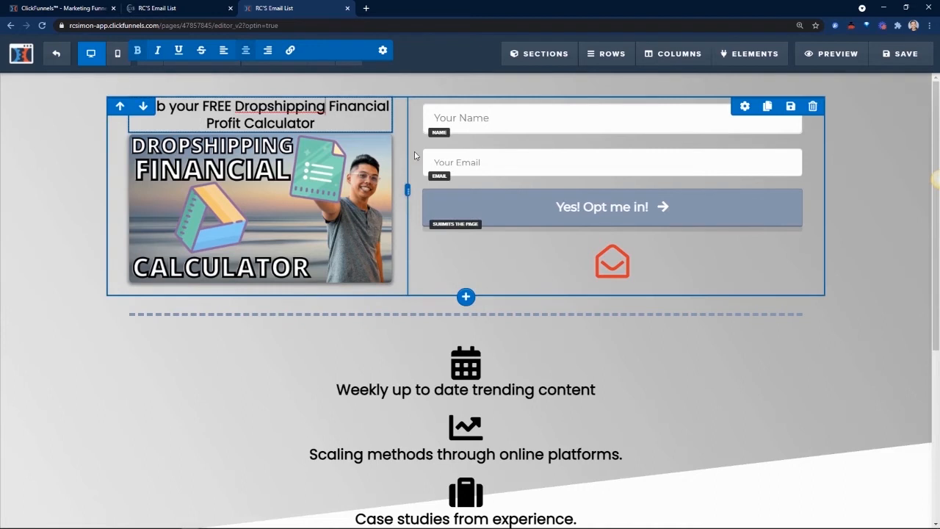
left_click(858, 182)
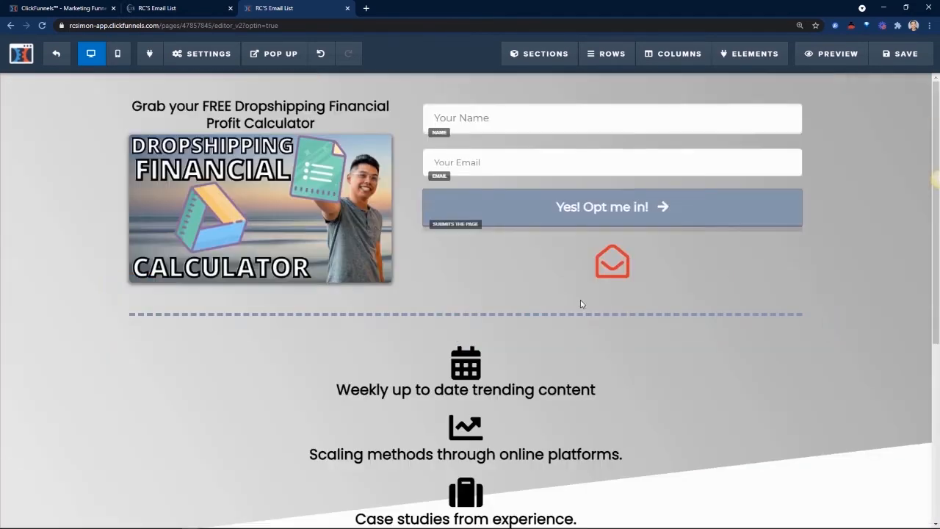
Delete the red envelope icon under the opt-in button and confirm.
left_click(791, 237)
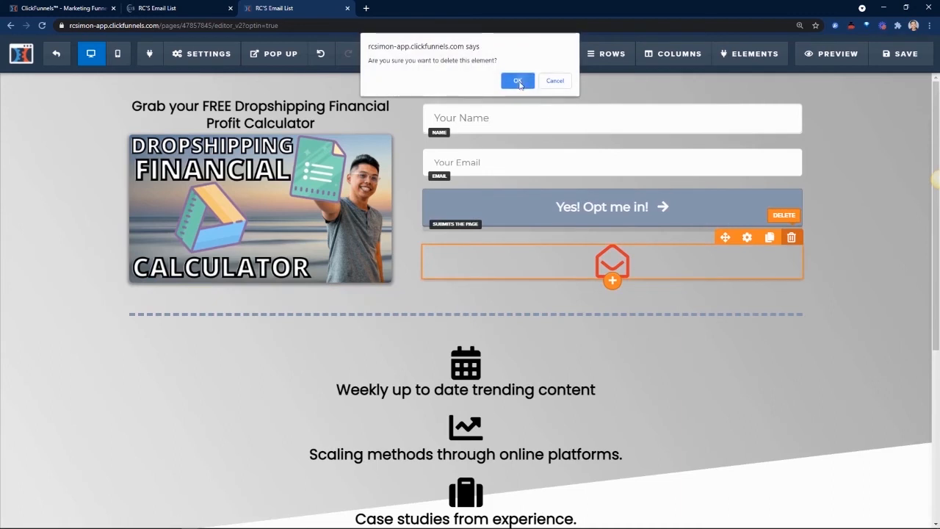
left_click(517, 80)
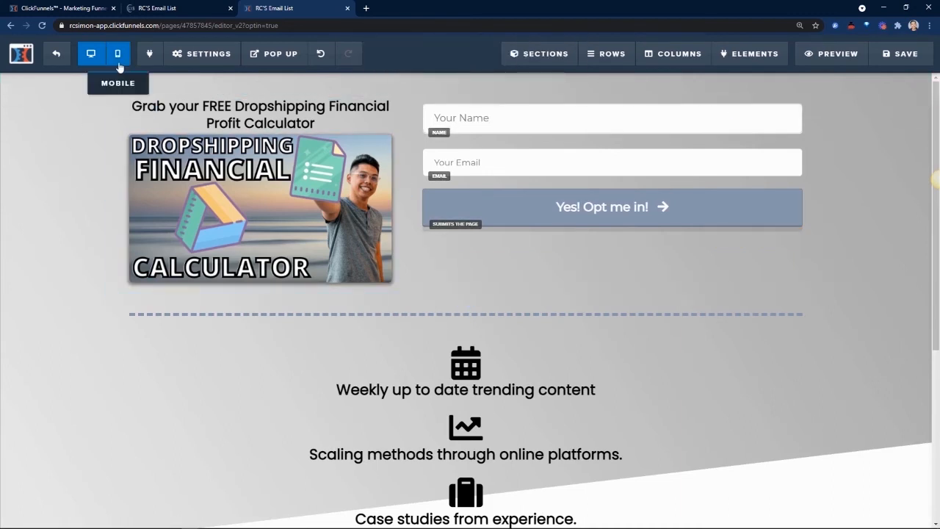
left_click(91, 52)
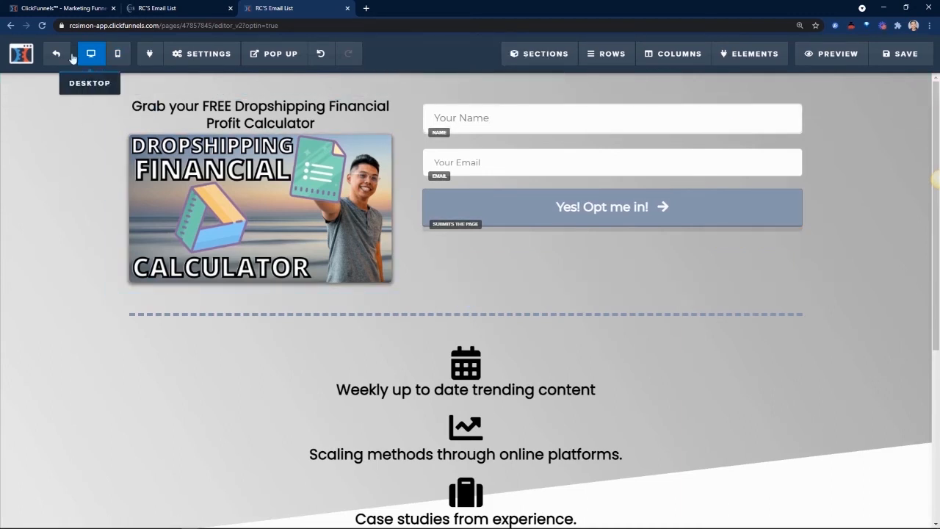
Review the page in mobile layout, save it, and return to desktop layout.
left_click(118, 53)
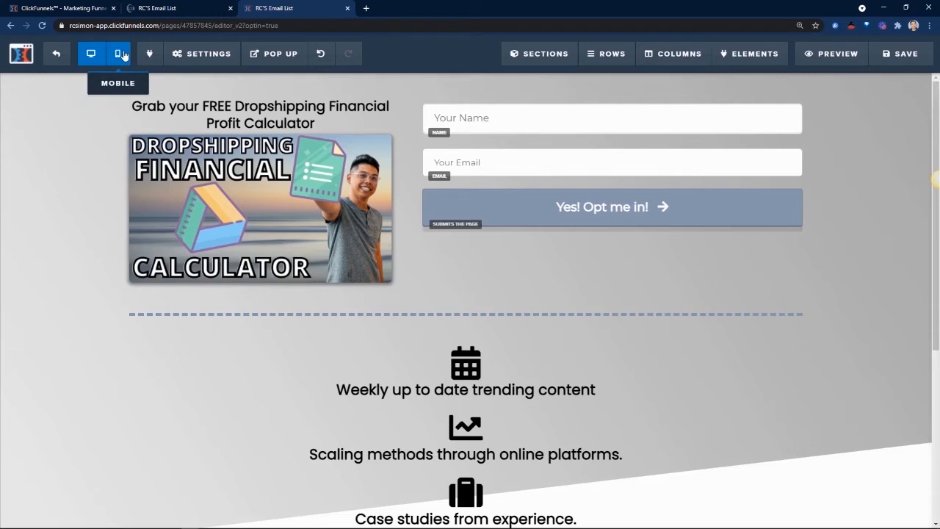
left_click(117, 53)
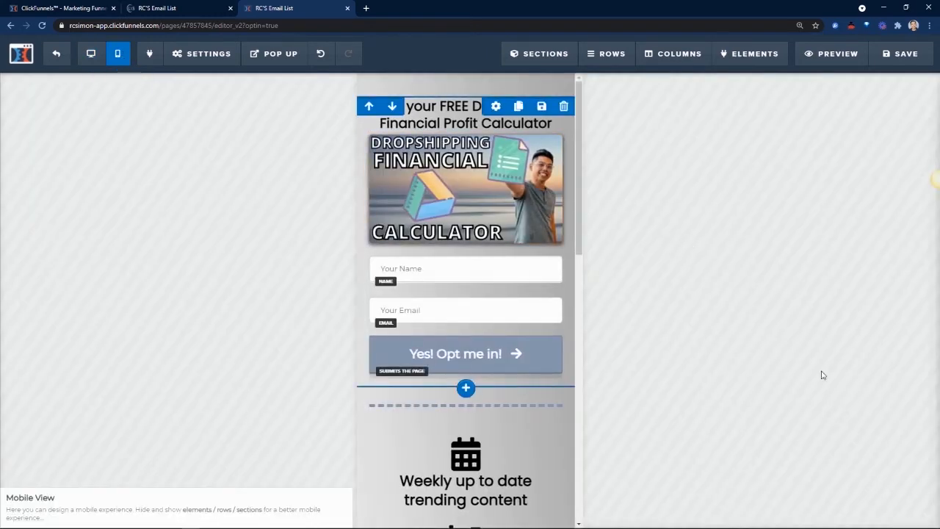
scroll("down", 3)
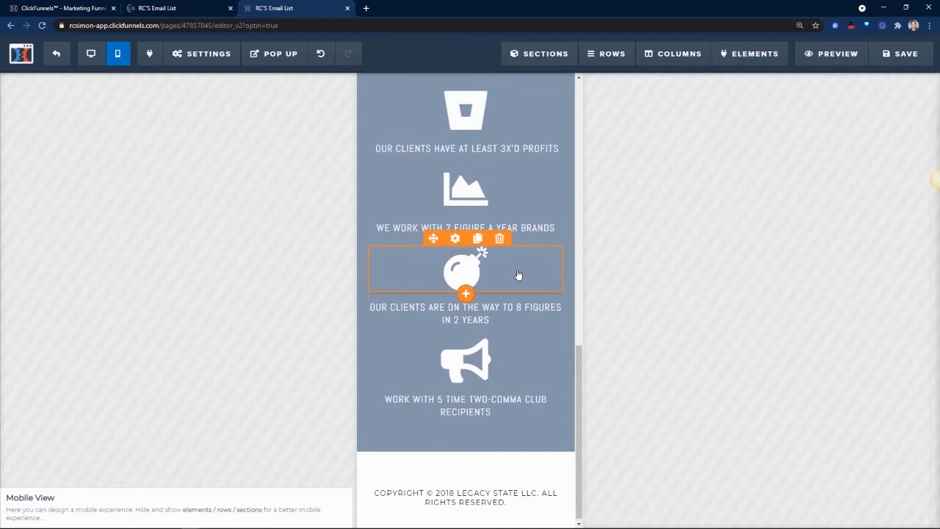
left_click(900, 53)
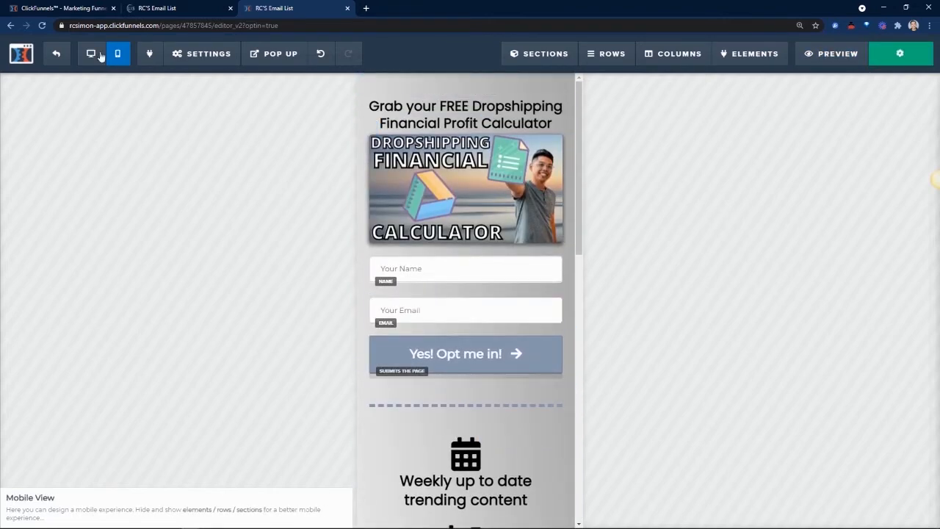
left_click(92, 53)
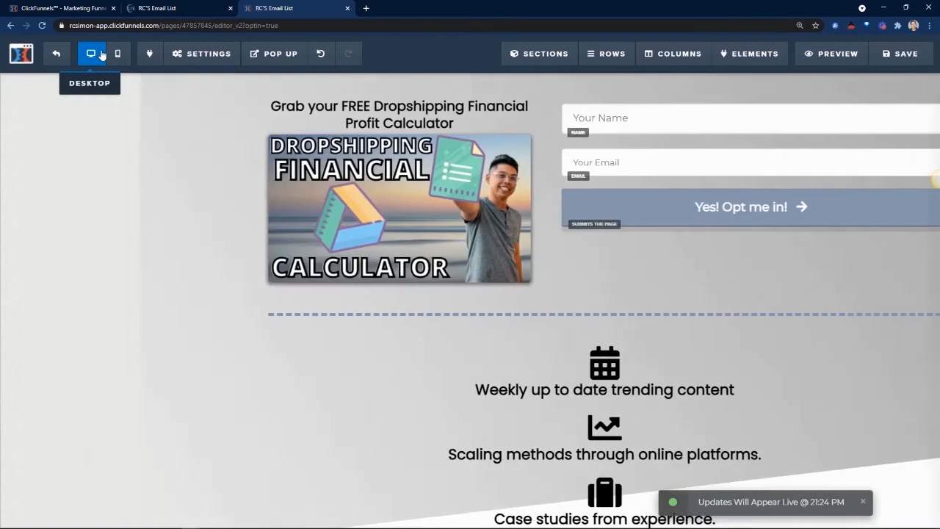
Underline the word FREE in the headline.
left_click(399, 115)
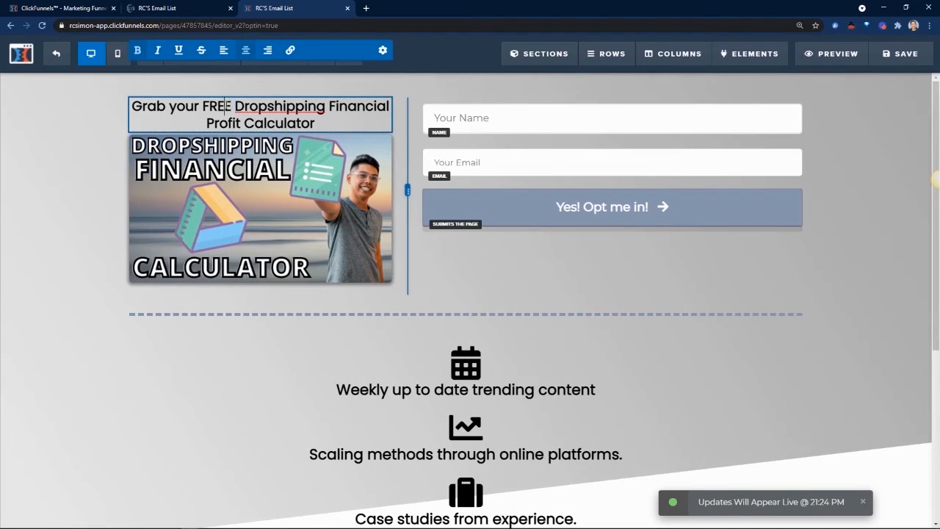
double_click(217, 106)
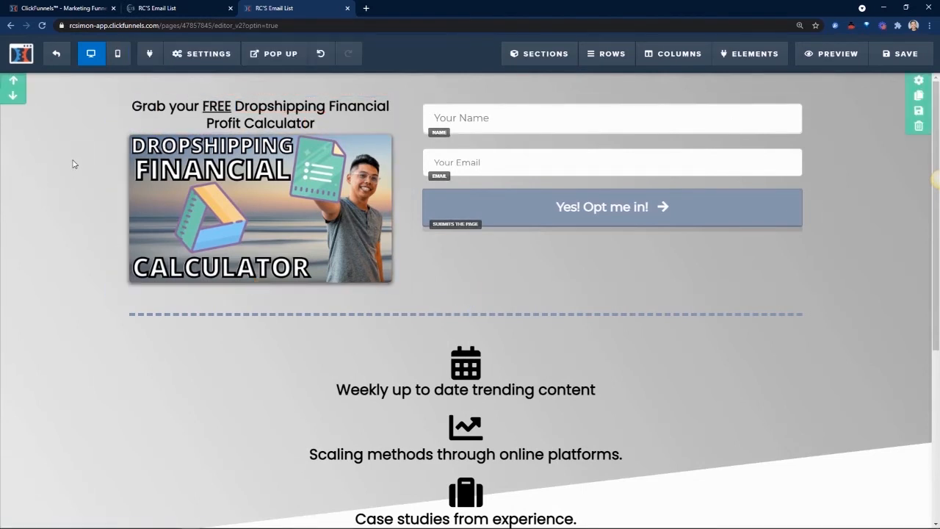
left_click(611, 118)
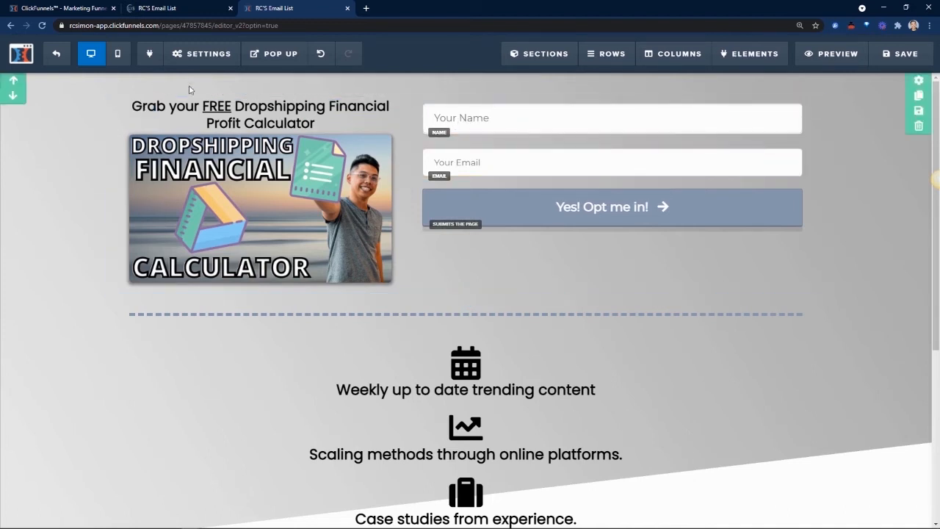
left_click(202, 53)
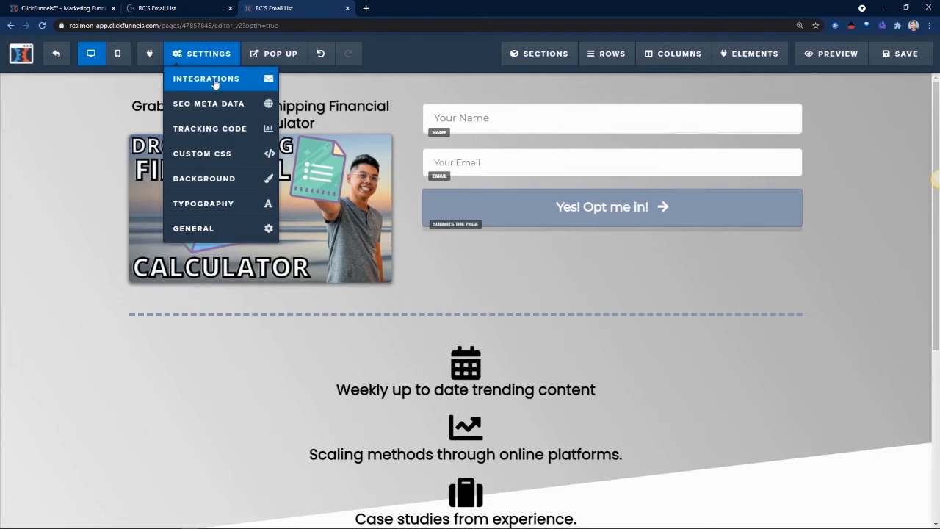
Set the Active Campaign integration to Add To List with the Dropshipping Template Calculator list.
left_click(206, 79)
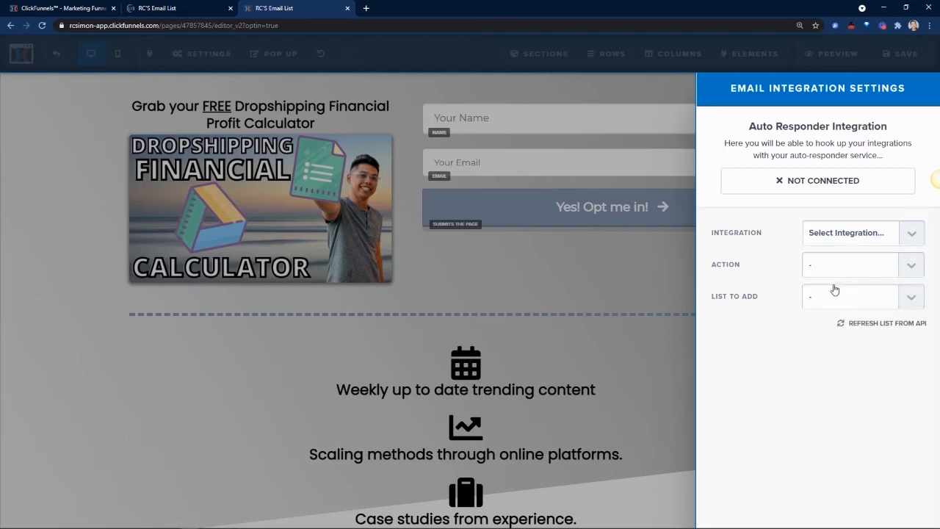
left_click(862, 265)
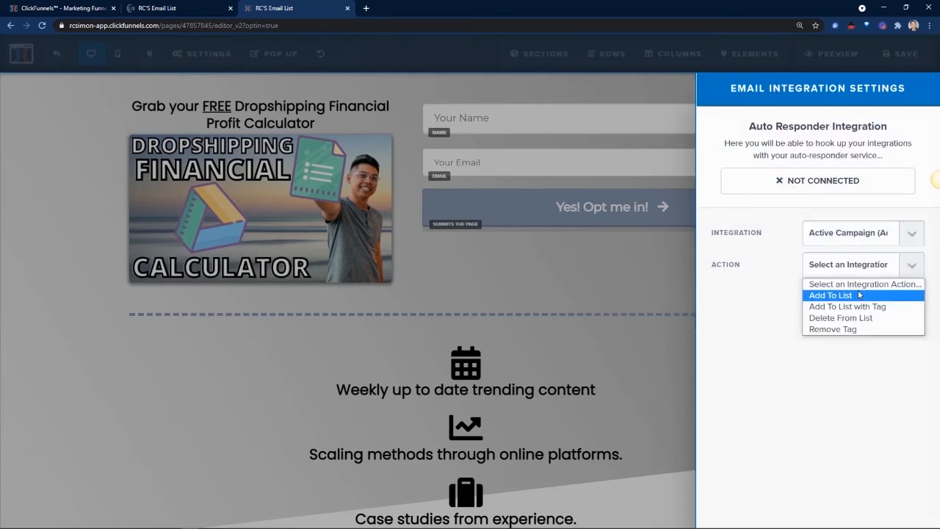
left_click(830, 294)
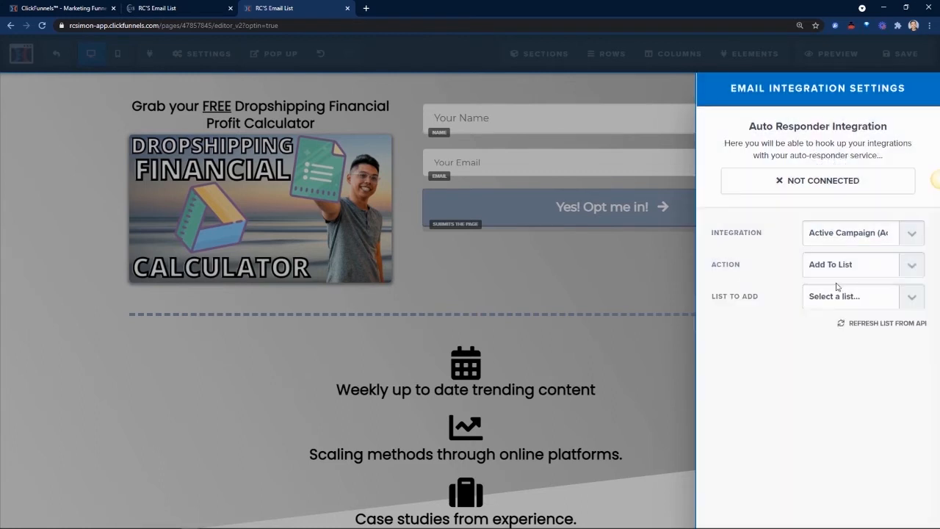
mouse_move(756, 306)
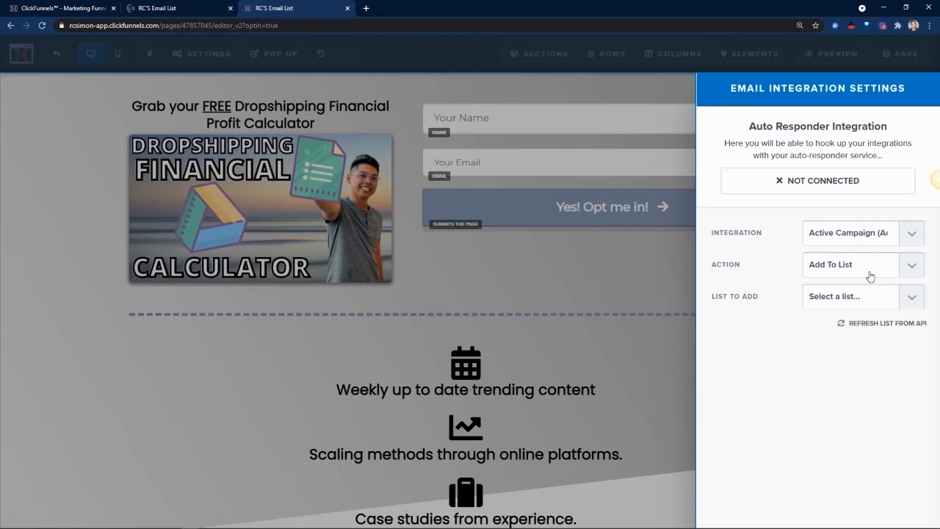
left_click(851, 297)
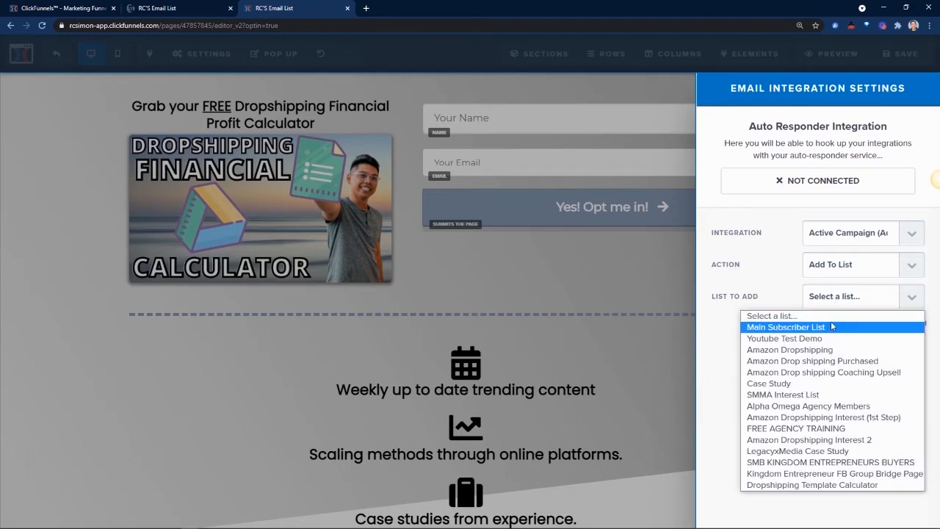
mouse_move(823, 418)
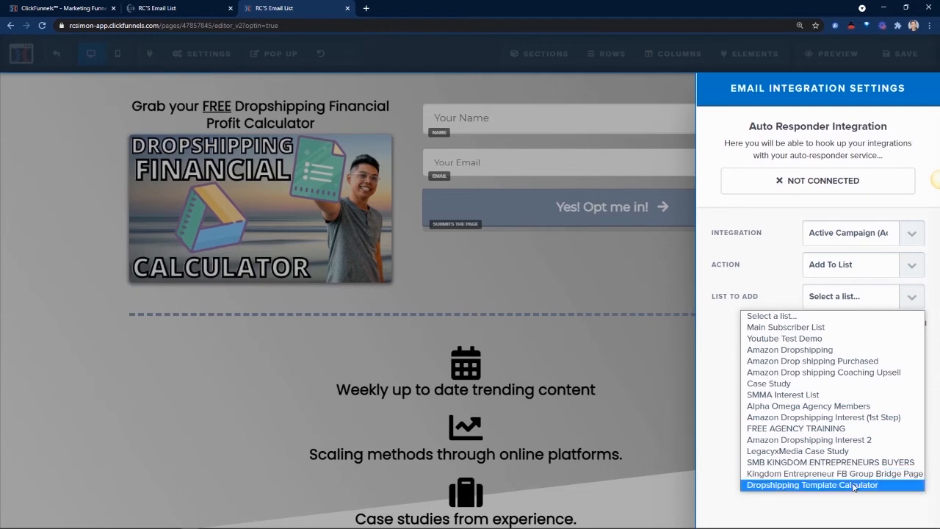
left_click(823, 485)
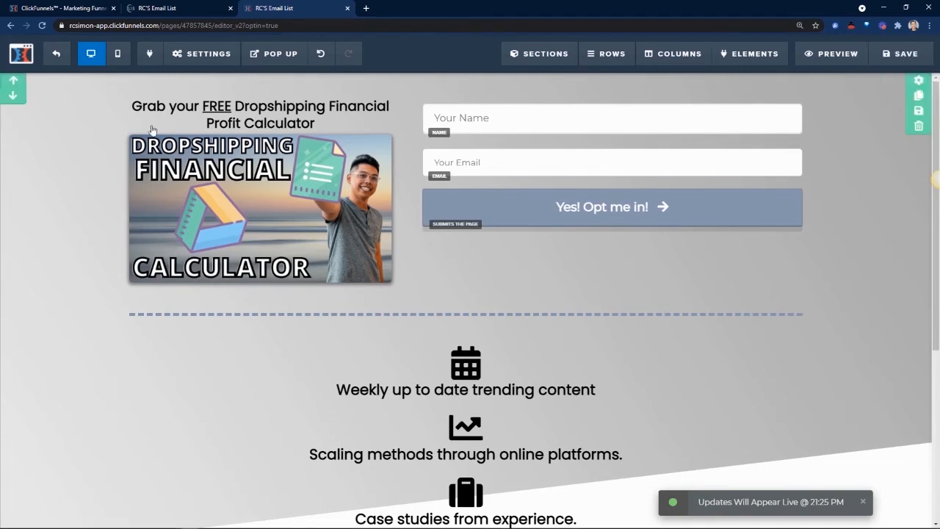
left_click(208, 53)
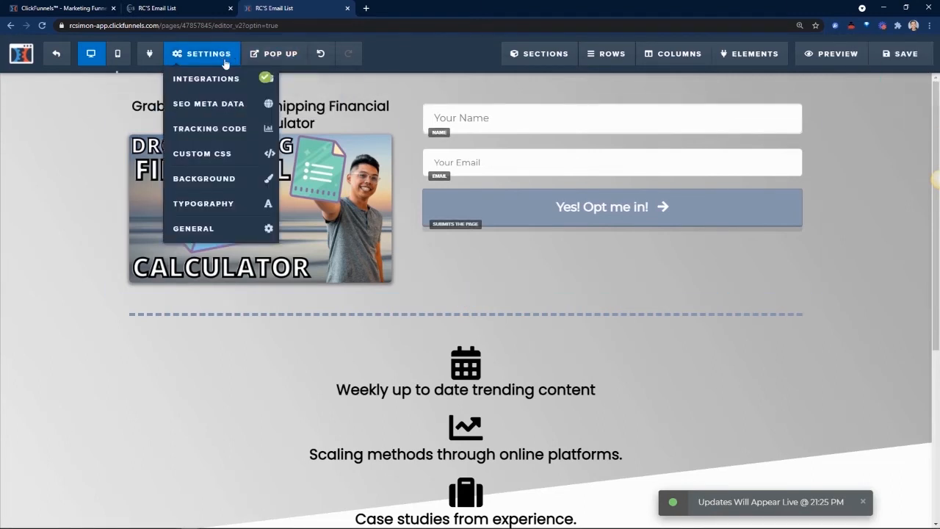
mouse_move(213, 103)
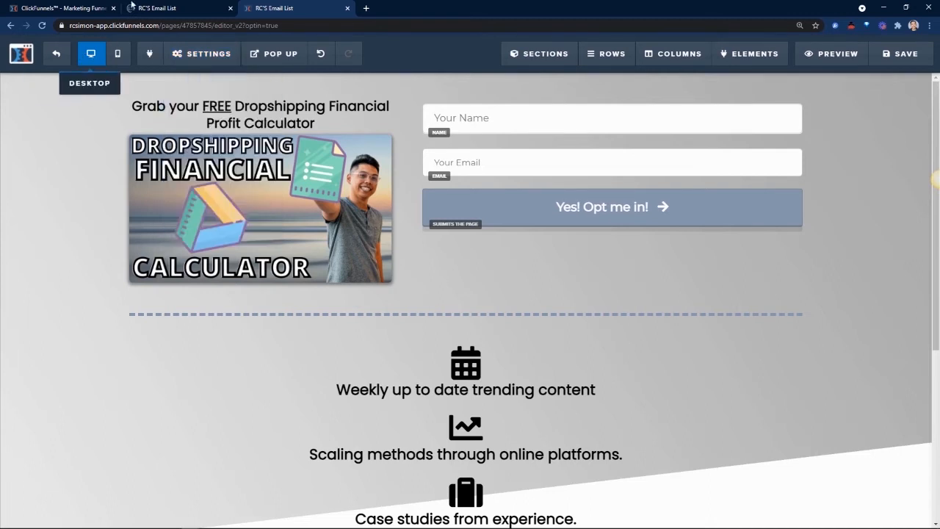
Replace the SEO title 'RC'S Email List' with a Free Dropshipping Financial Calculator title.
left_click(203, 53)
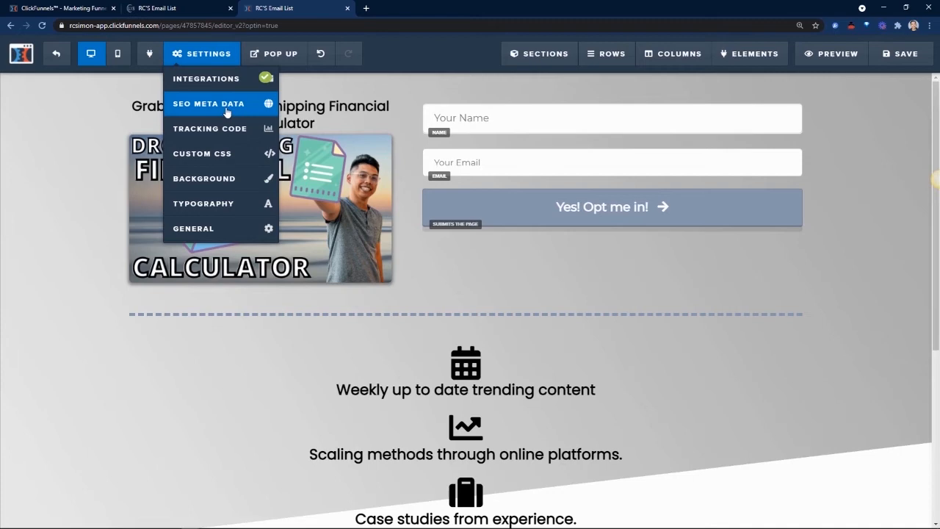
left_click(208, 103)
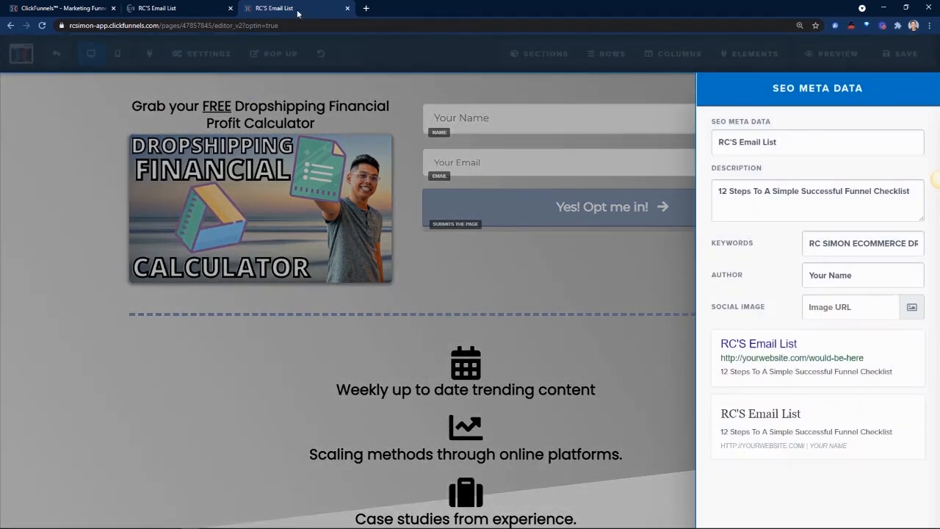
triple_click(746, 141)
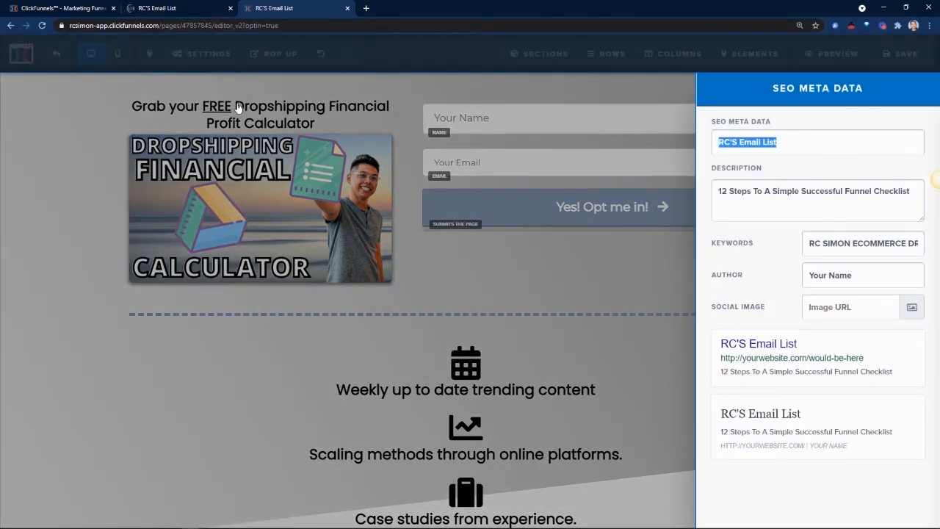
type("Drop")
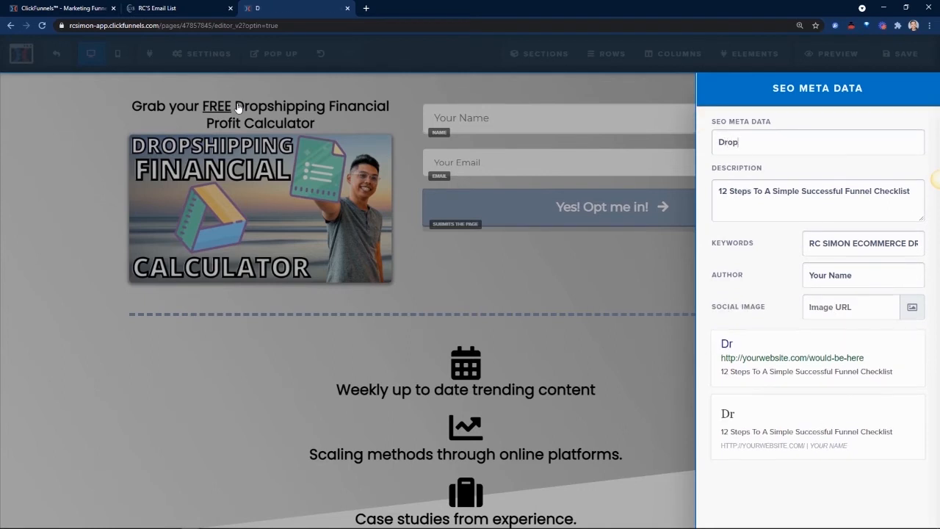
type("Fre")
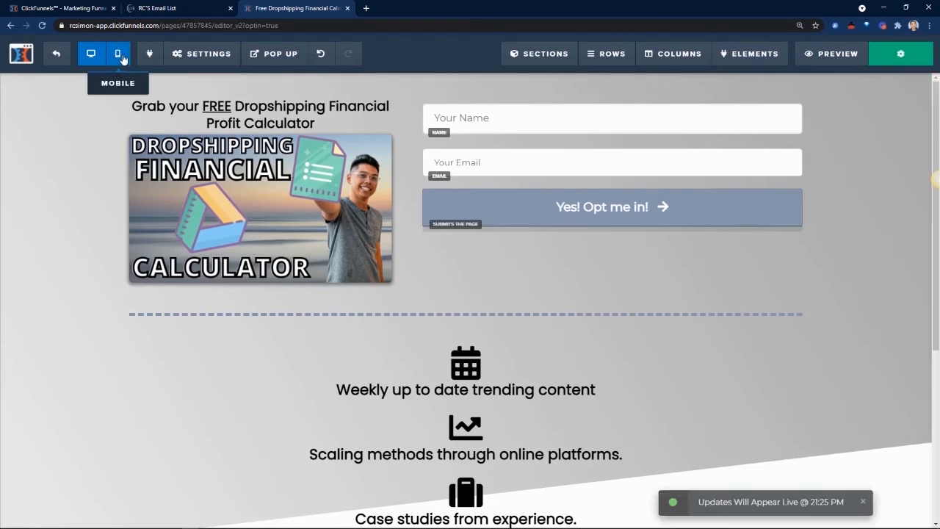
Check the mobile layout, return to desktop, and exit to the funnel steps overview.
left_click(117, 53)
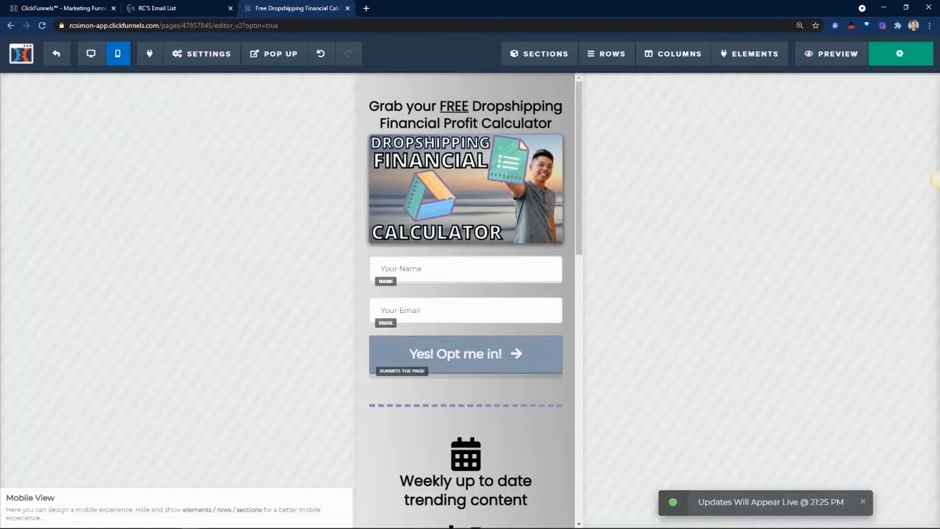
left_click(91, 53)
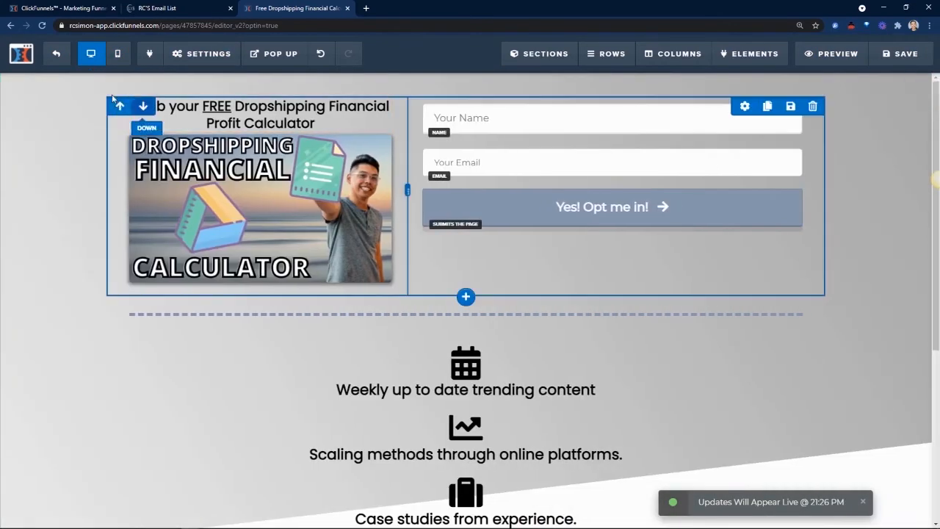
left_click(55, 52)
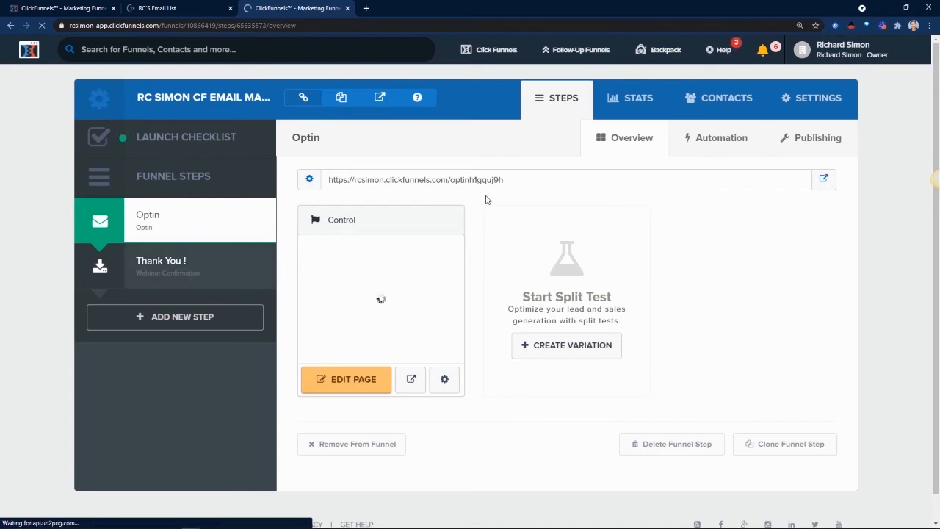
Open the Thank You! step's page in the editor.
left_click(161, 266)
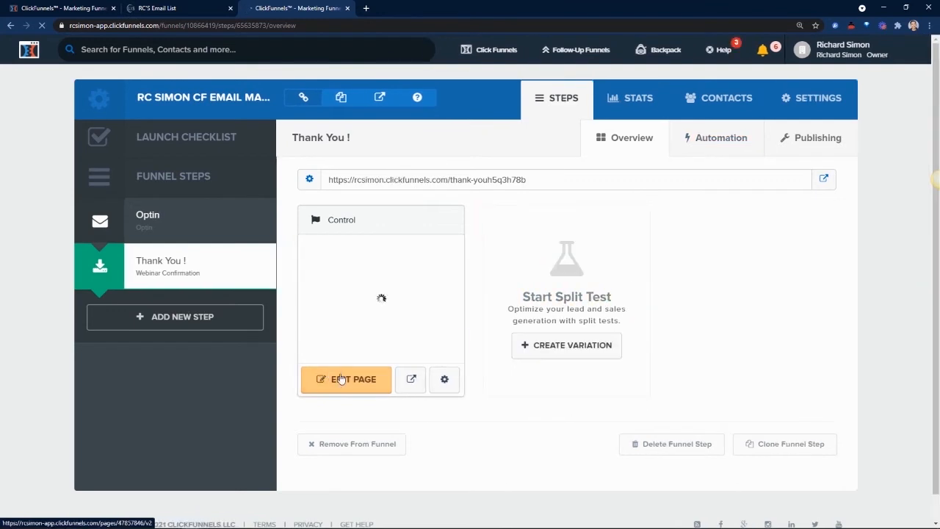
left_click(347, 379)
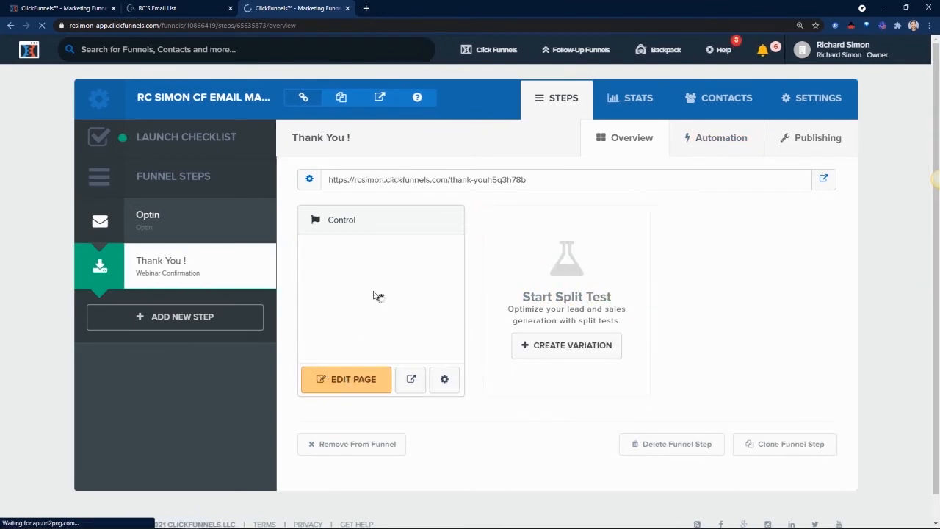
left_click(346, 379)
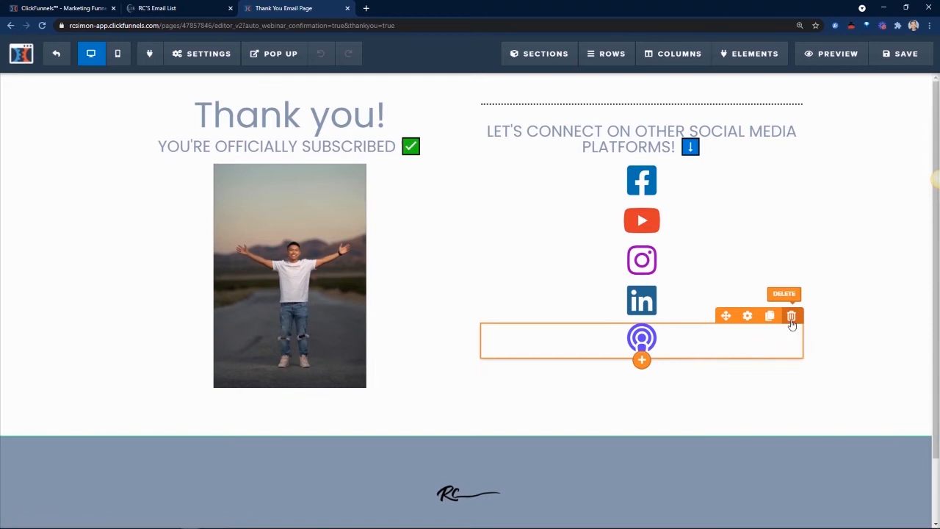
Delete the purple podcast icon from the social links, leaving four icons.
left_click(790, 316)
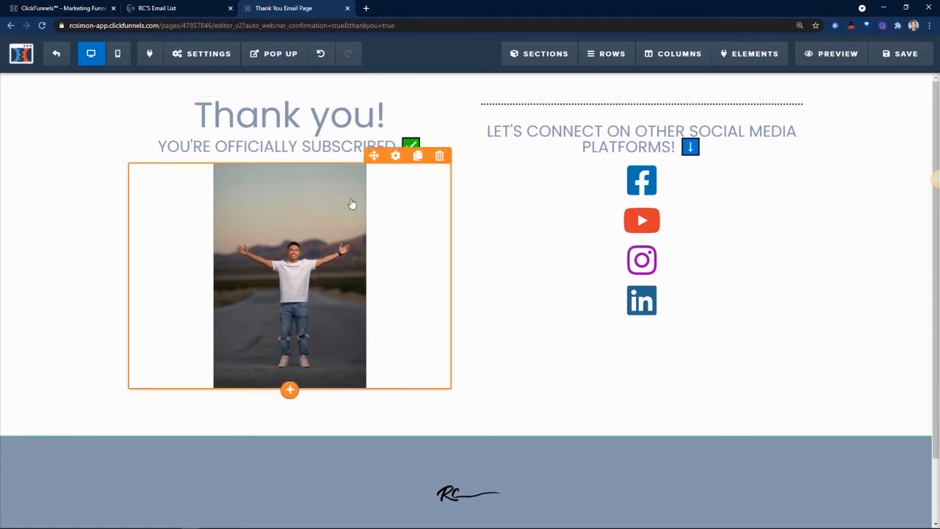
double_click(280, 147)
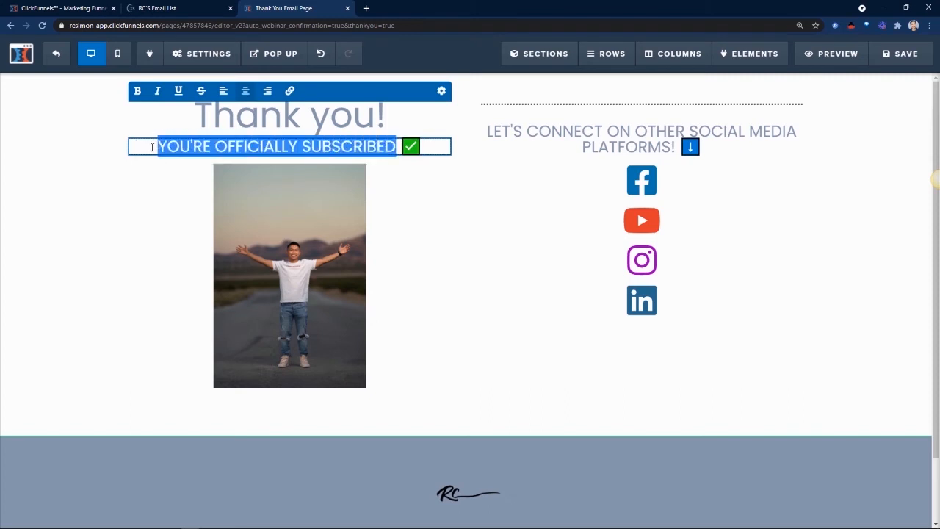
Rewrite the subheadline as 'Please give it 10-15 minutes... your email' and select the Thank you! headline.
key("Delete")
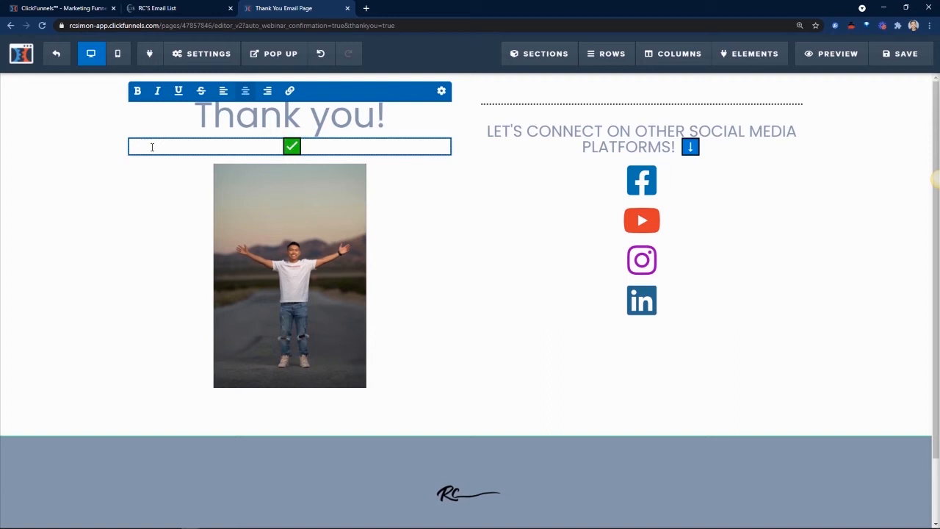
type("PLEASE")
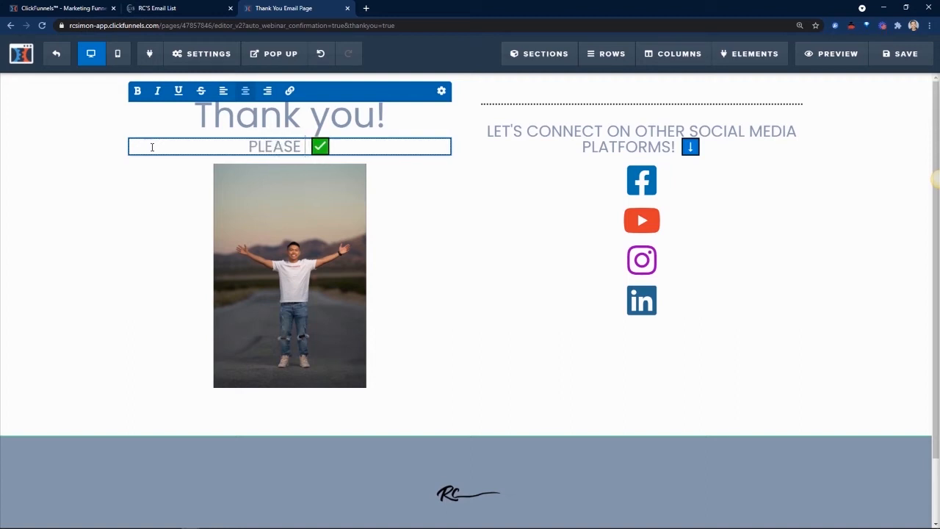
type("GIVE IT 10-15MINUTES TO RECEIVE THE TEMPLATE IN Y")
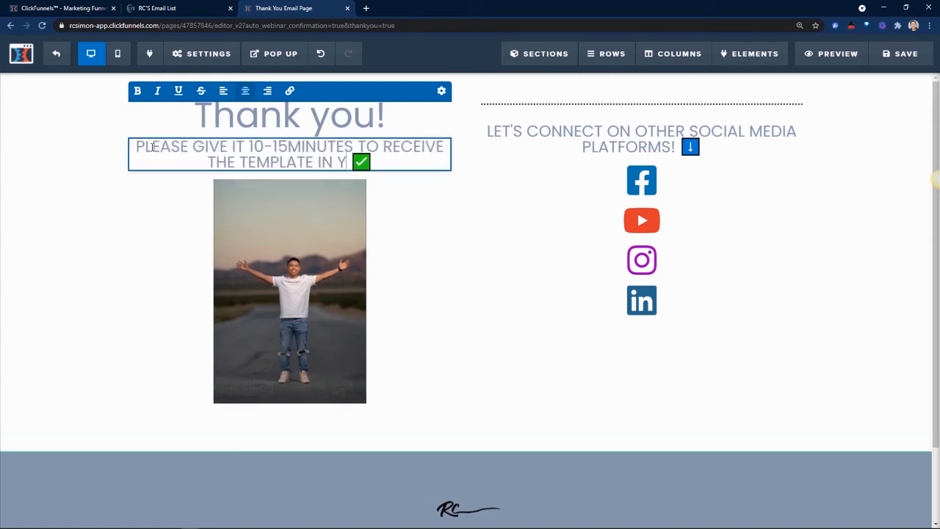
type("OUR EMAIL")
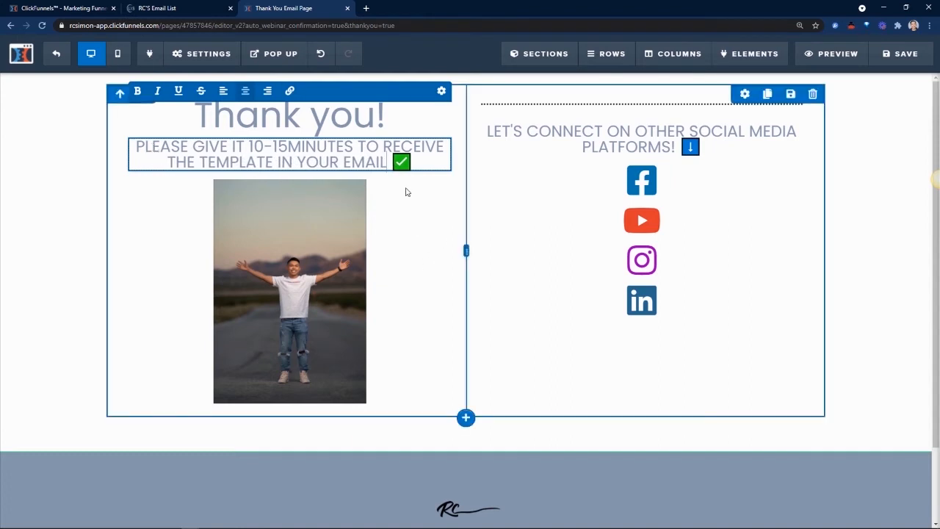
left_click(291, 115)
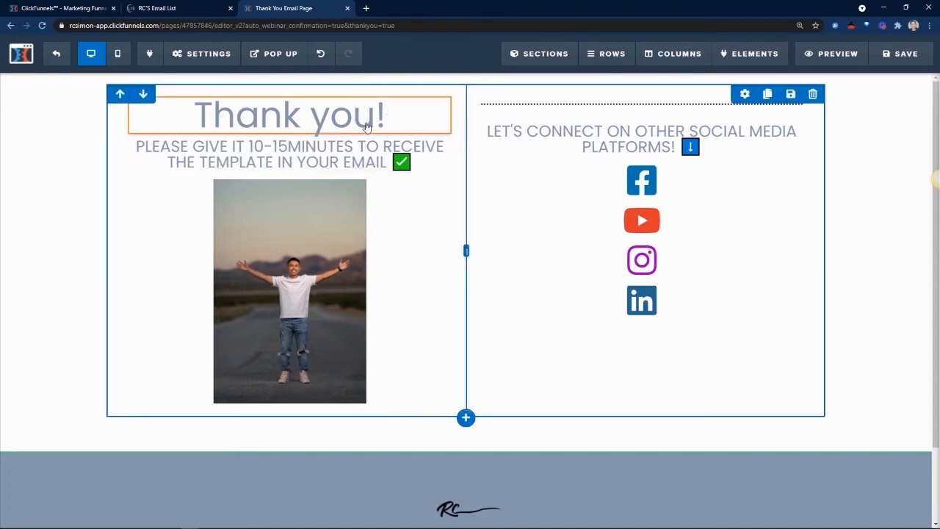
left_click(290, 114)
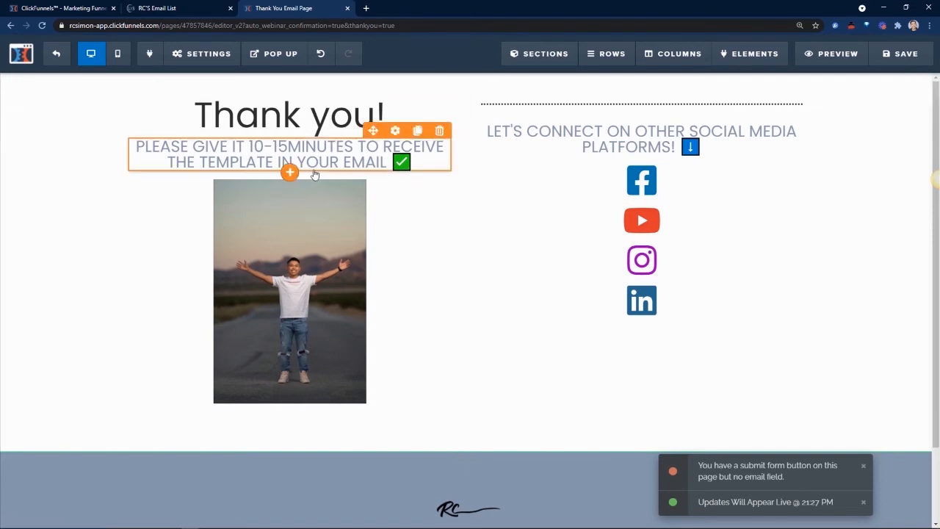
Give the photo of the man rounded corners and a dark shadow via Advanced styles.
left_click(203, 53)
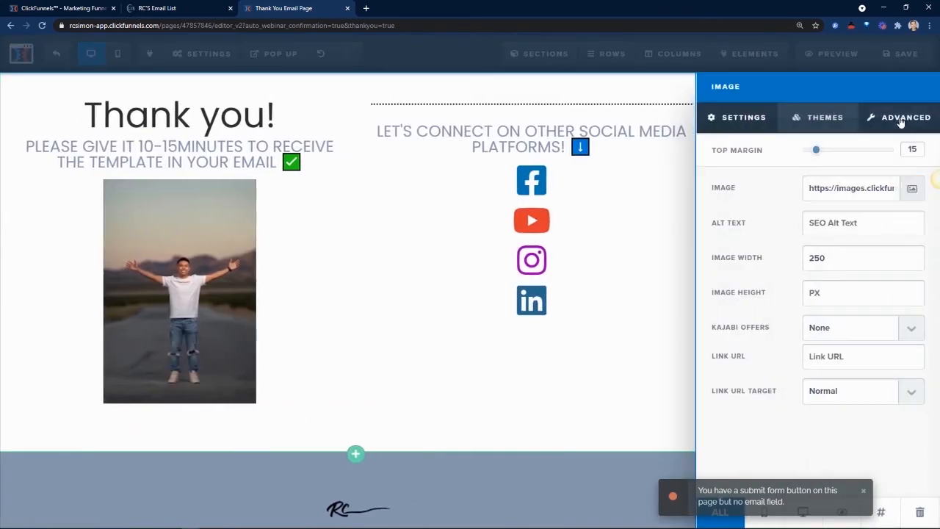
left_click(905, 117)
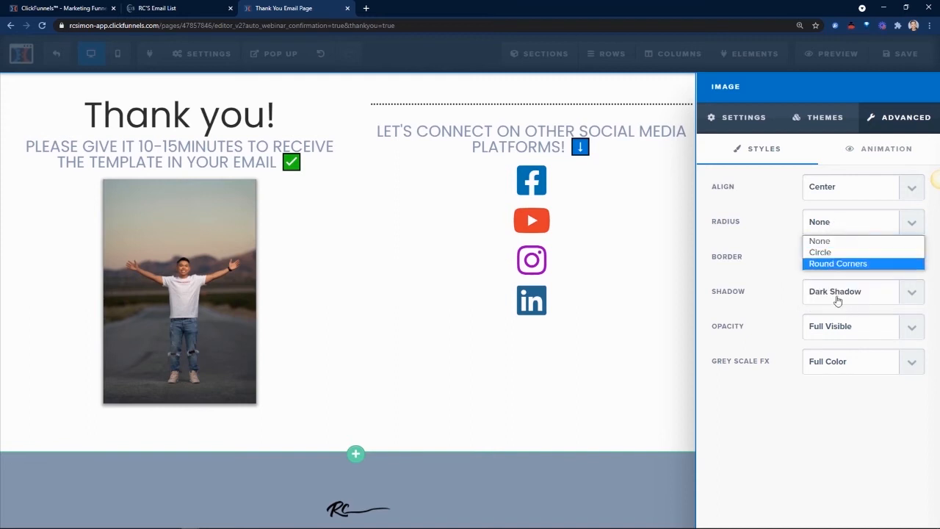
left_click(838, 263)
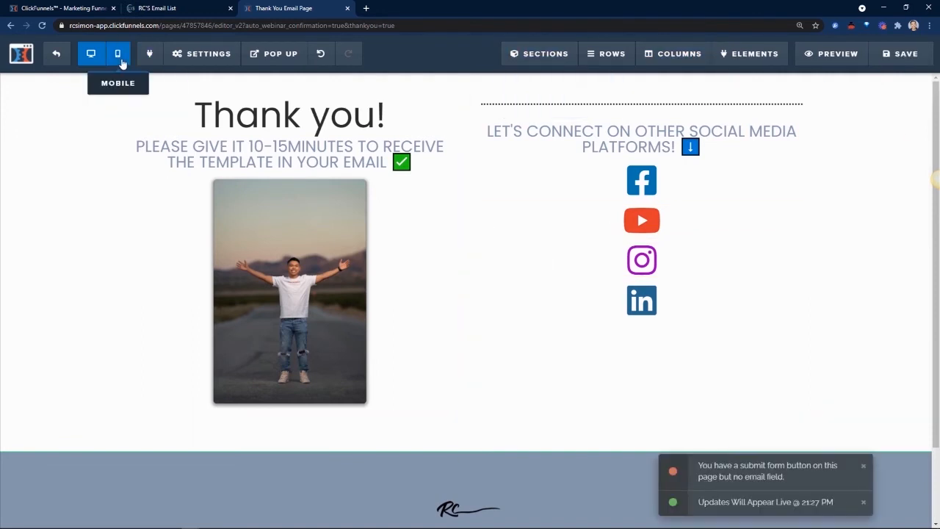
In mobile view, change 'THE template' to 'YOUR template' in the subheadline.
left_click(118, 53)
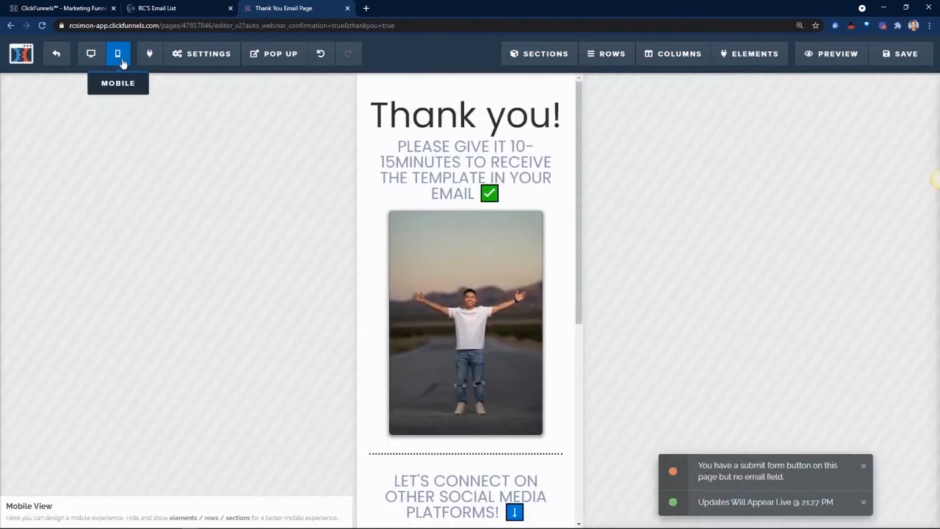
left_click(465, 169)
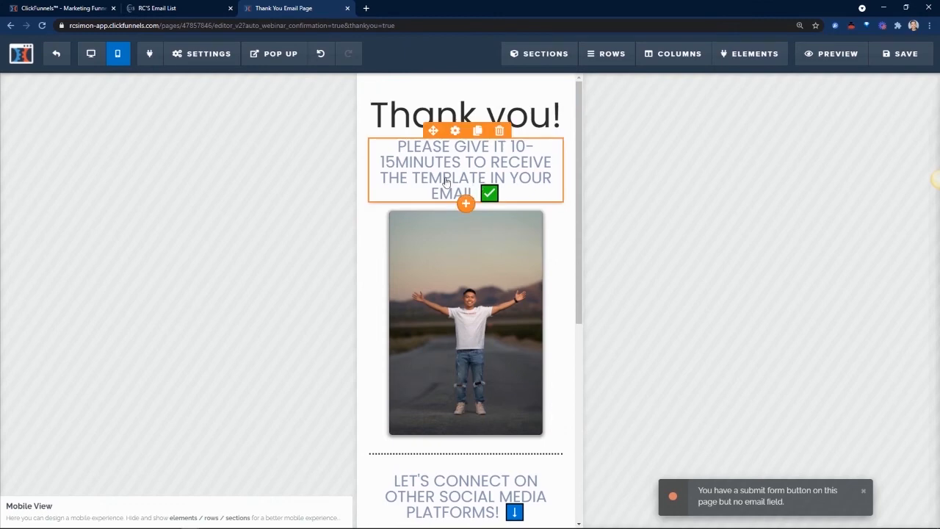
mouse_move(451, 200)
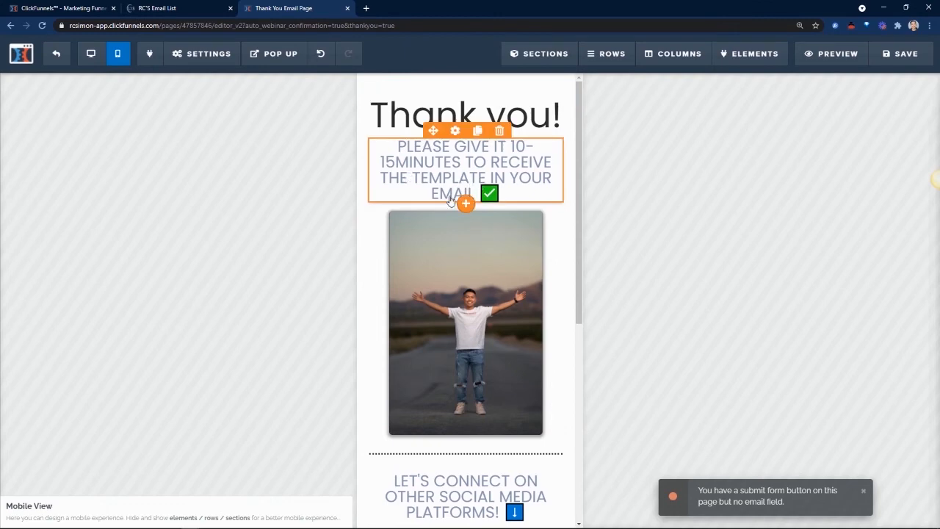
left_click(451, 176)
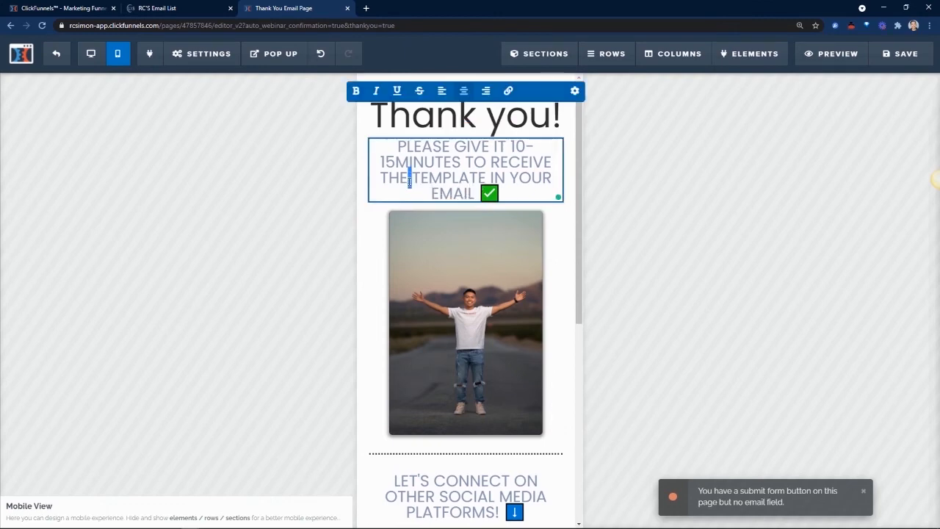
double_click(394, 176)
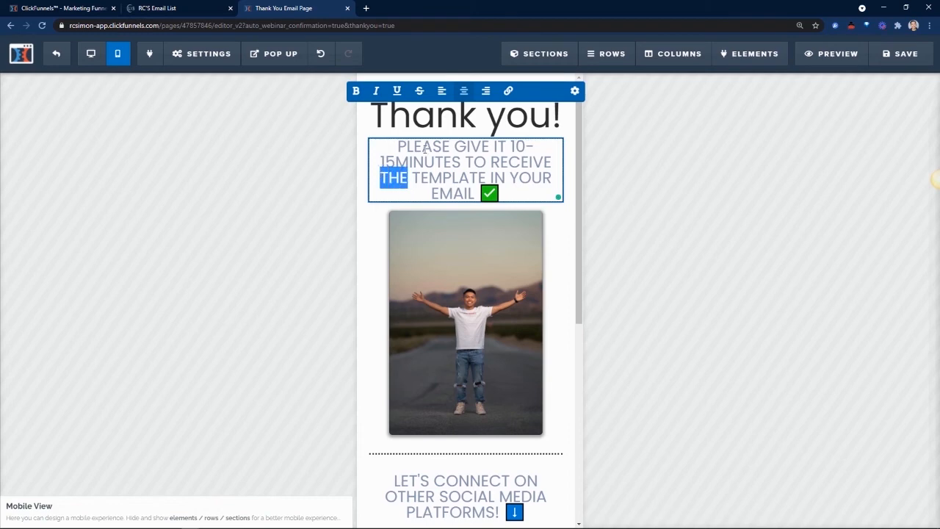
type("YOUR")
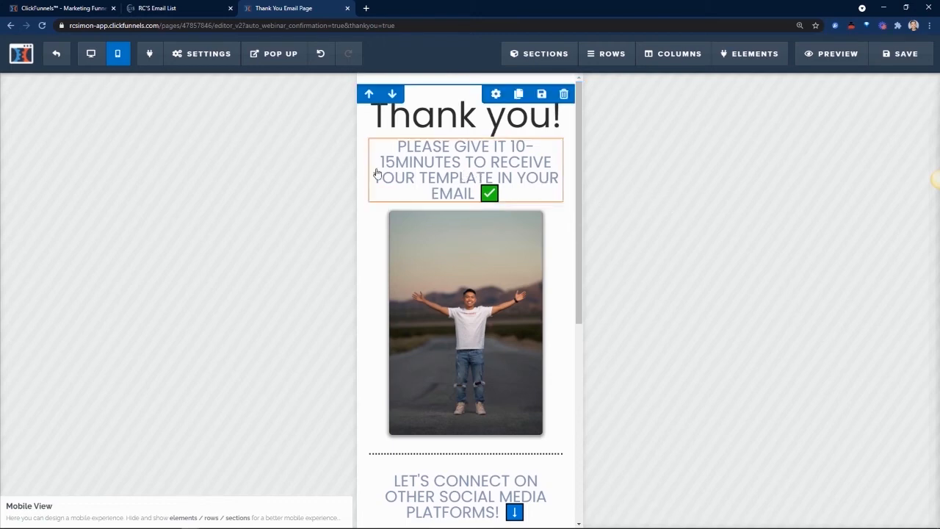
left_click(464, 168)
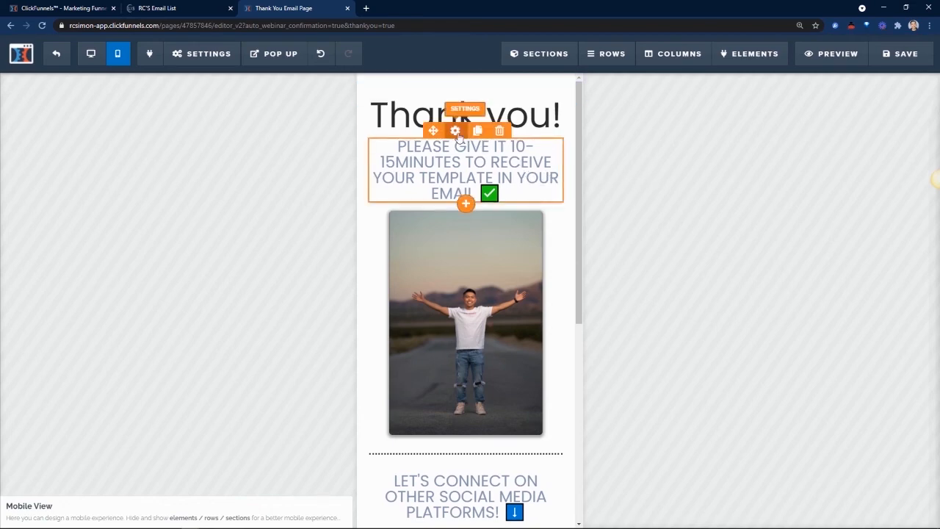
Set a smaller separate mobile font size for the subheadline and return to the funnel steps.
left_click(456, 129)
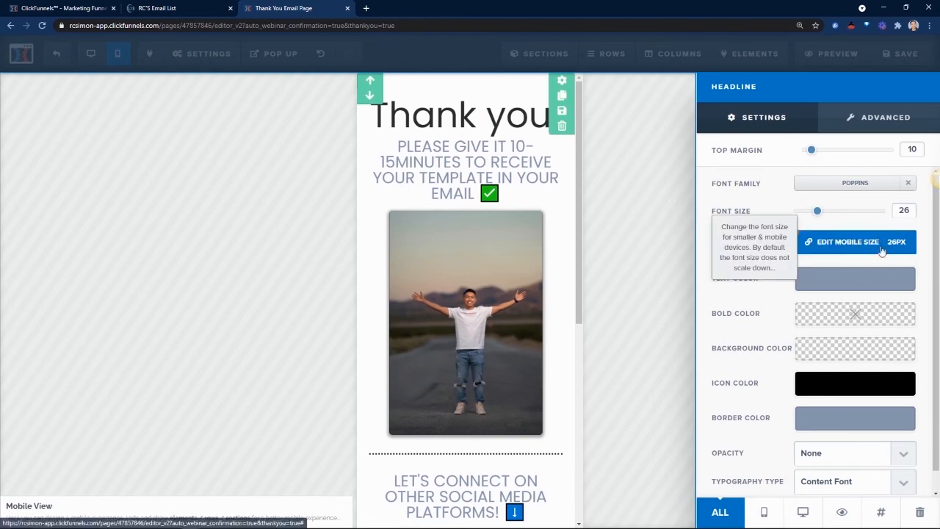
mouse_move(779, 285)
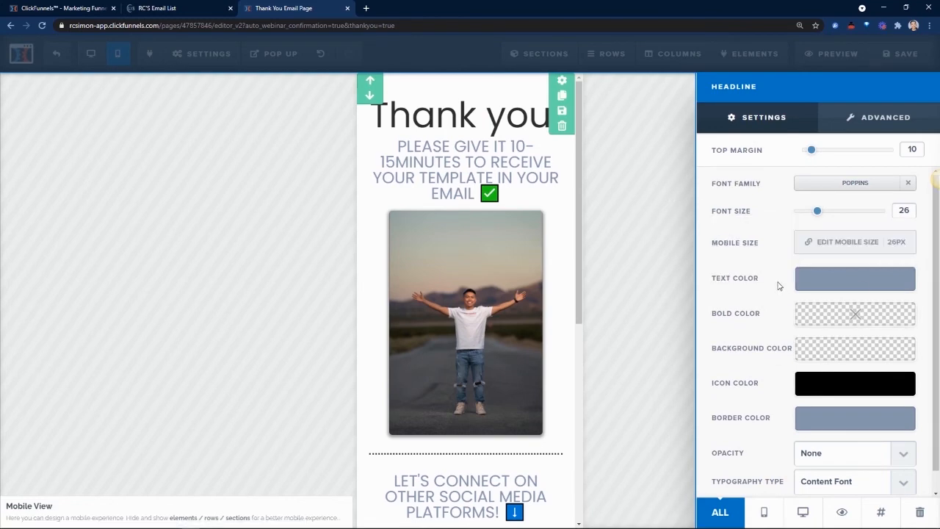
left_click(855, 241)
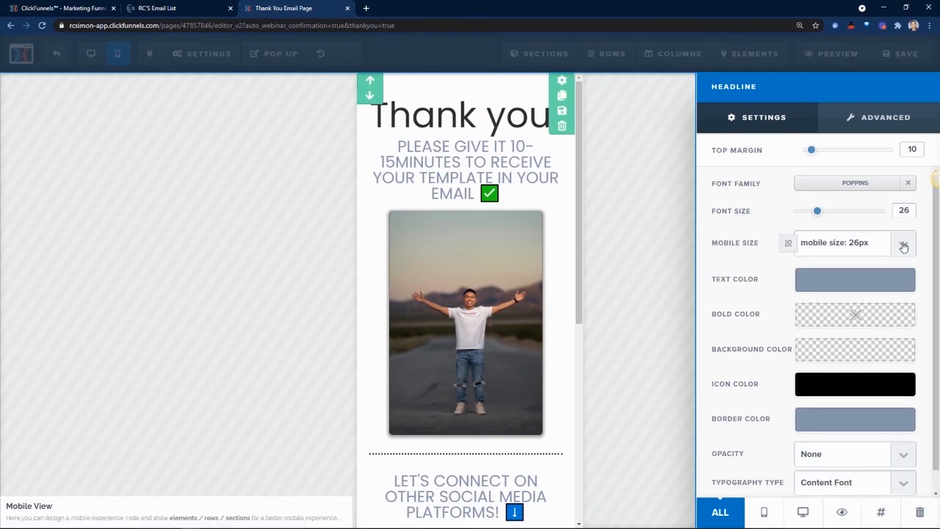
left_click(903, 246)
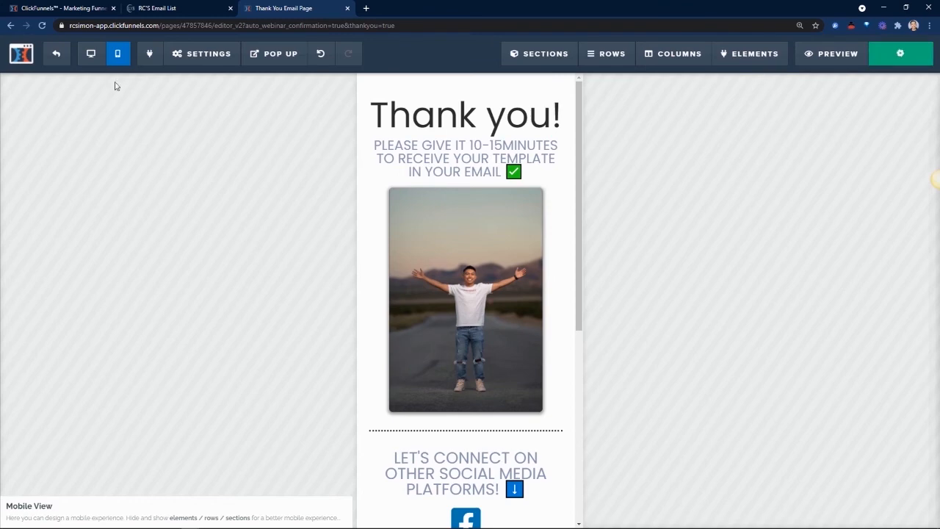
left_click(91, 53)
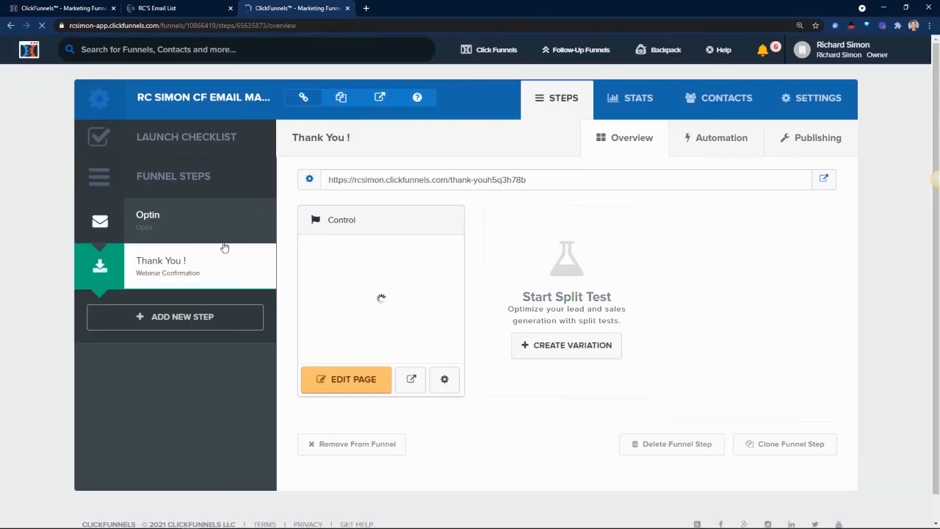
Open the Optin step's live URL to preview the calculator signup, then return to the funnel tab.
left_click(147, 215)
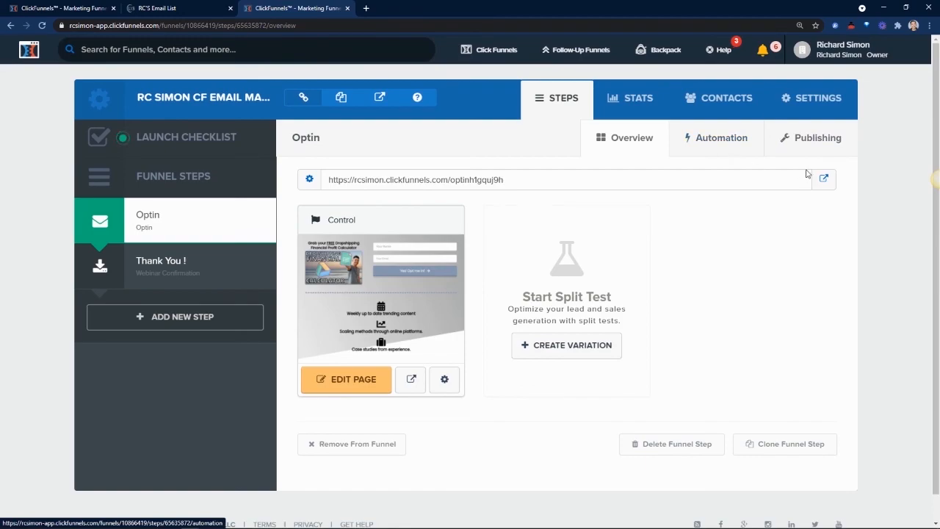
left_click(824, 179)
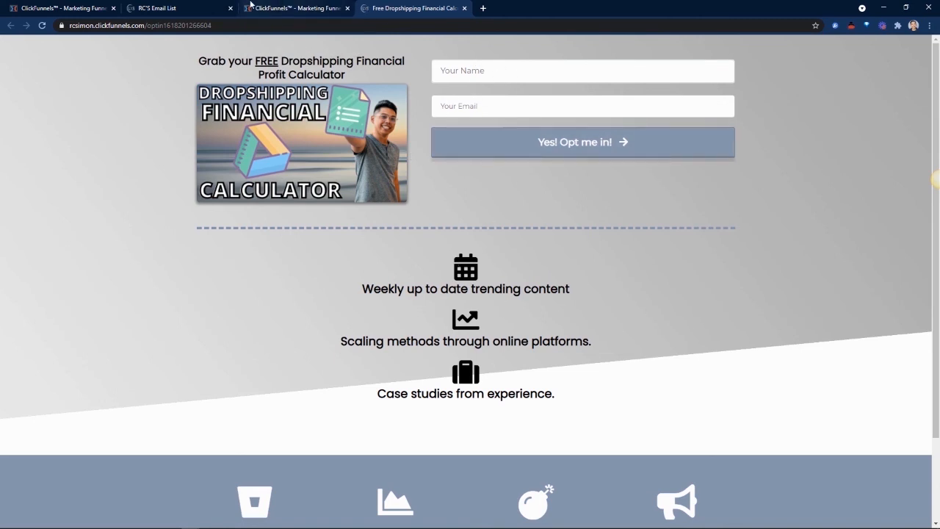
left_click(293, 9)
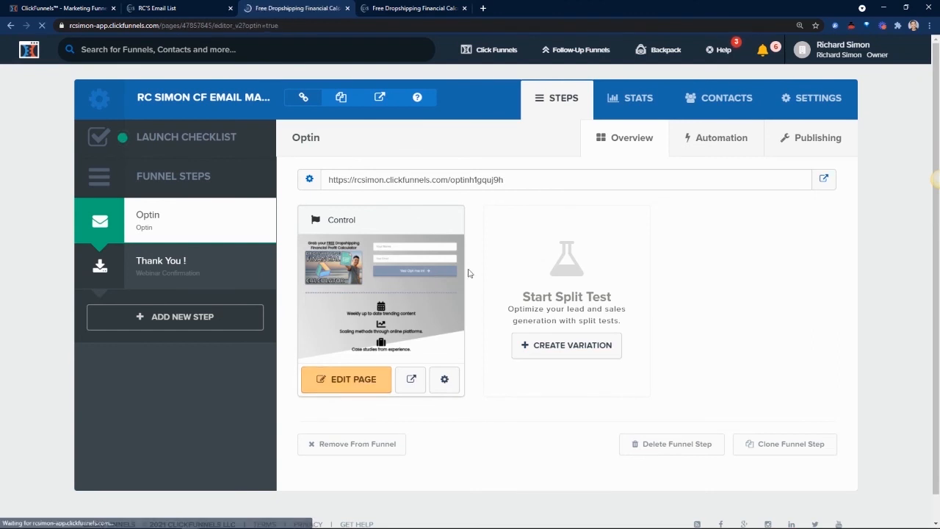
Raise the Name input's top margin to push the form fields lower, saving between adjustments.
left_click(345, 379)
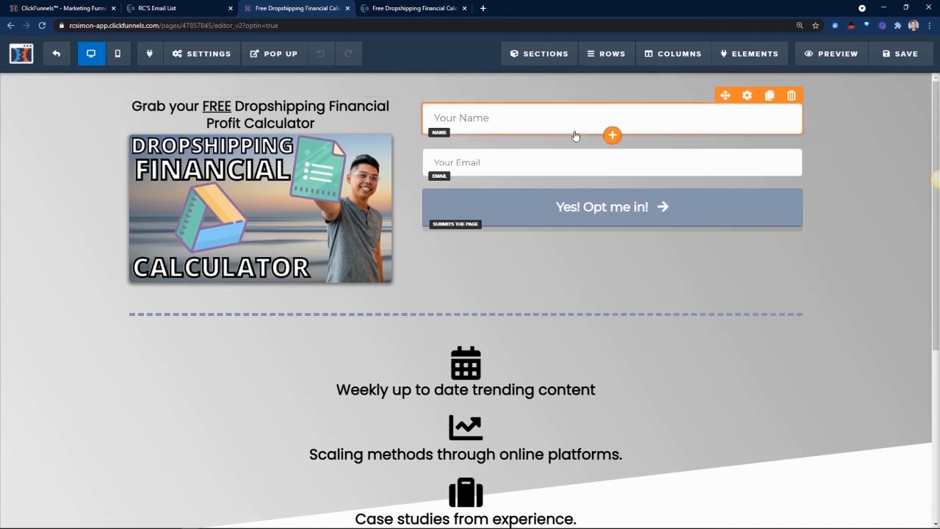
left_click(169, 397)
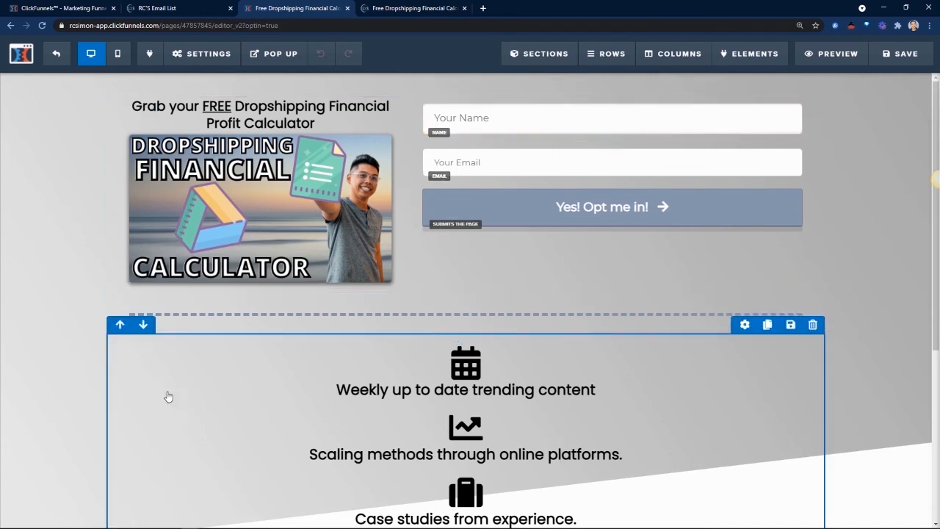
left_click(536, 147)
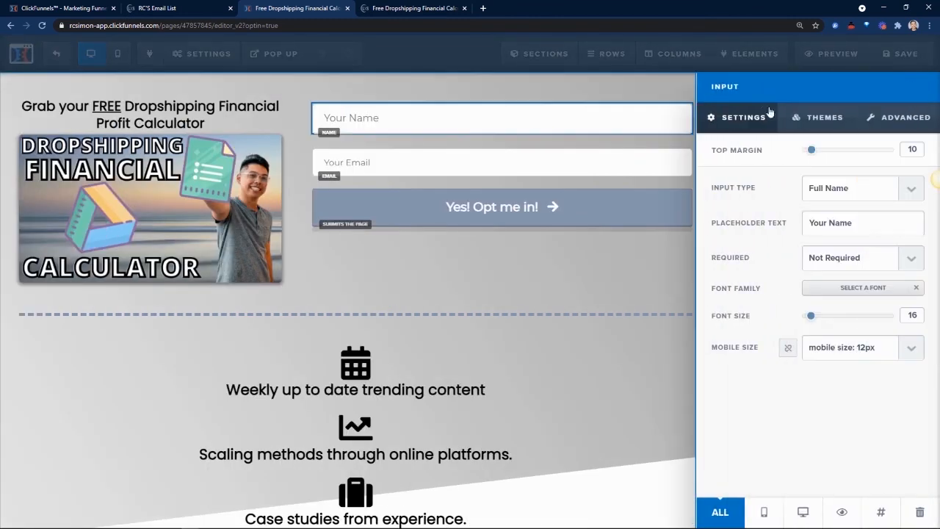
left_click_drag(811, 149, 830, 150)
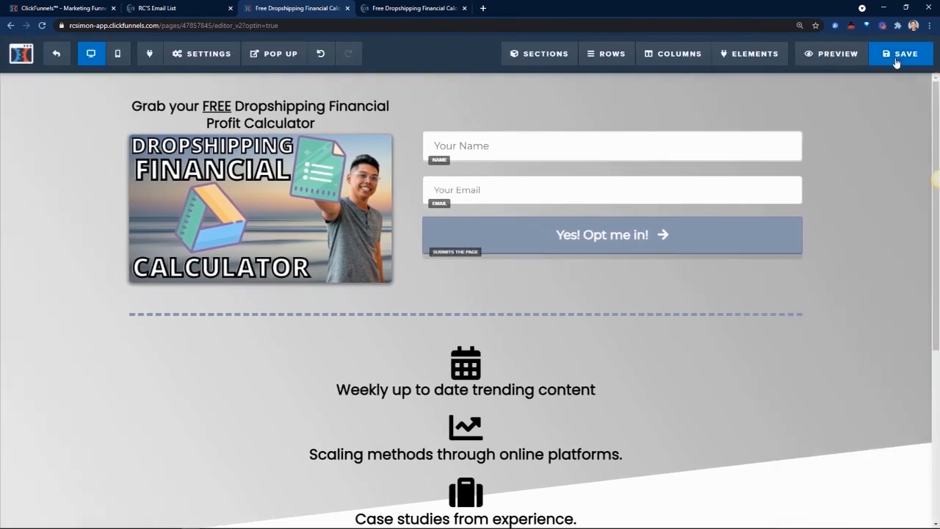
left_click(901, 53)
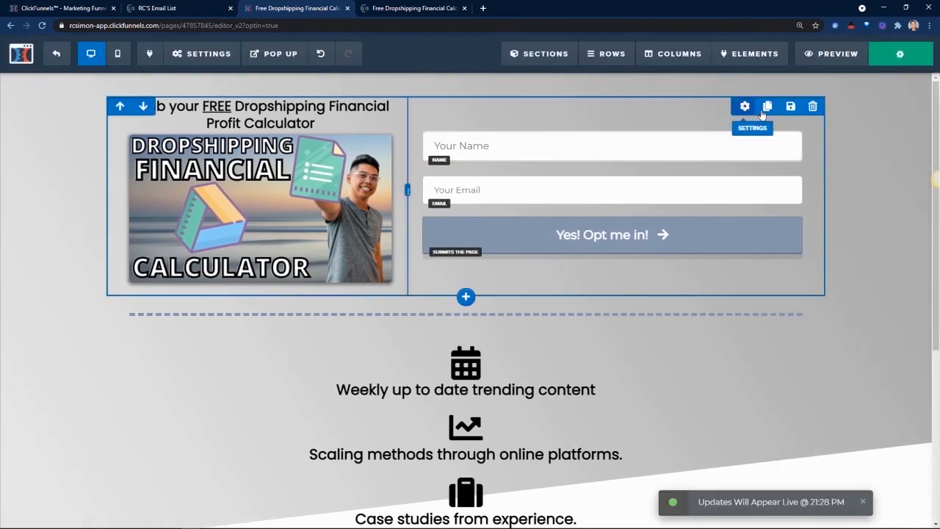
left_click(744, 105)
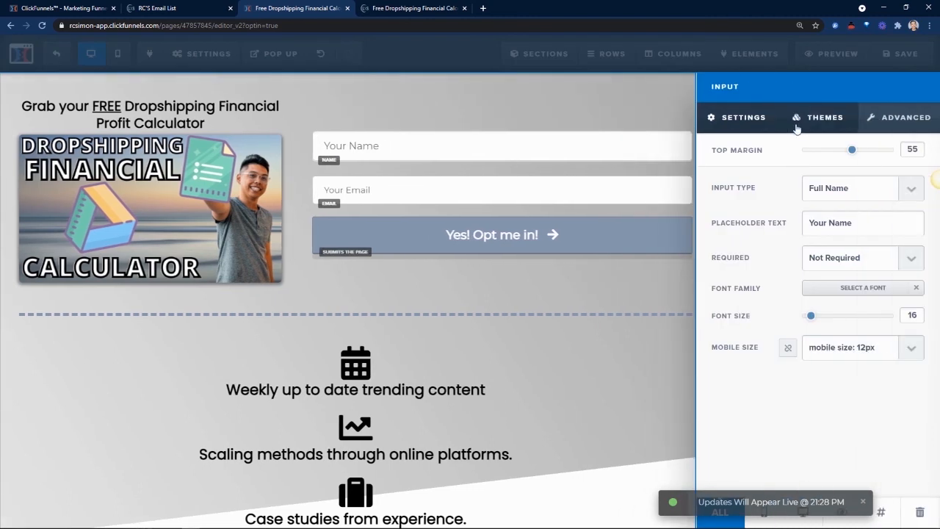
left_click_drag(852, 150, 856, 150)
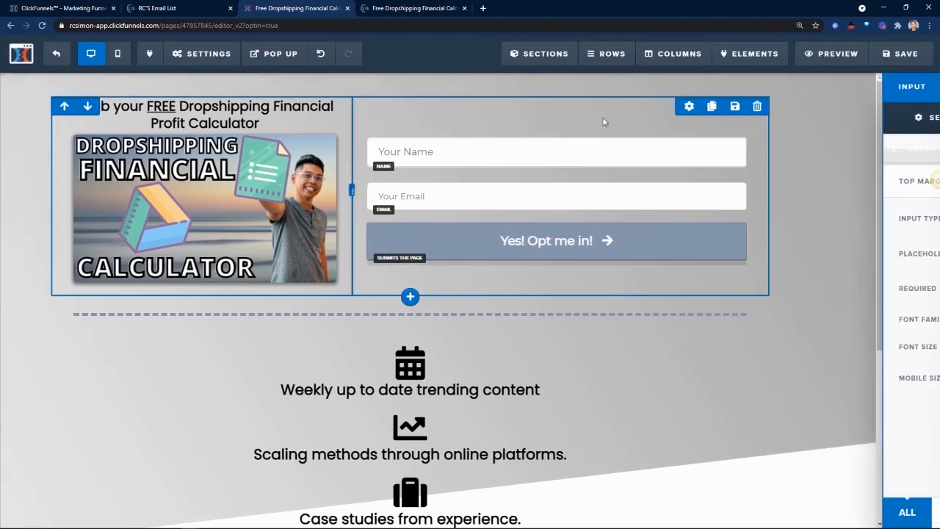
Save the page, check the mobile layout by scrolling through it, and return to desktop view.
left_click(118, 53)
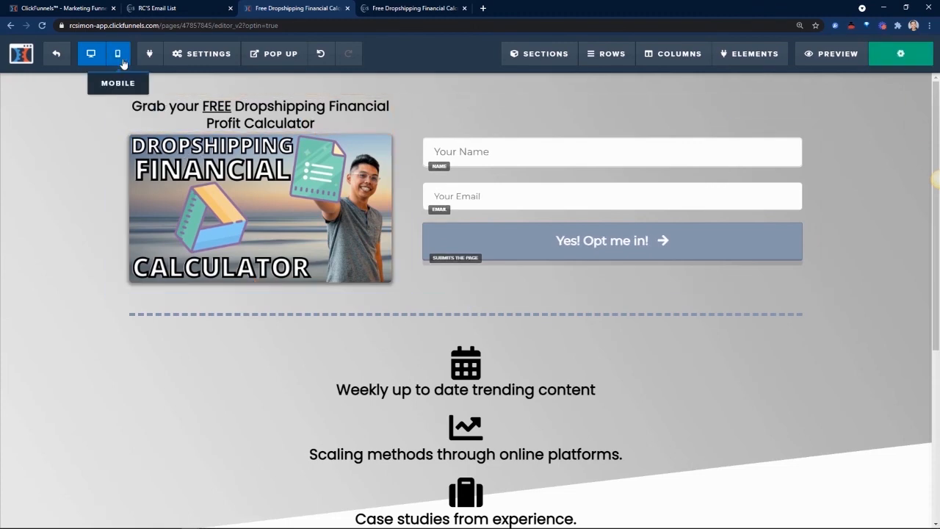
left_click(117, 53)
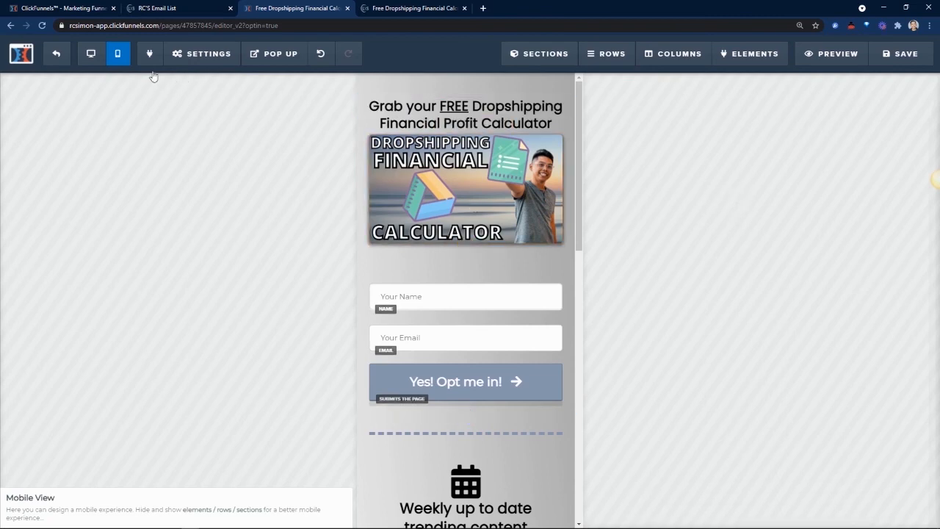
left_click(91, 53)
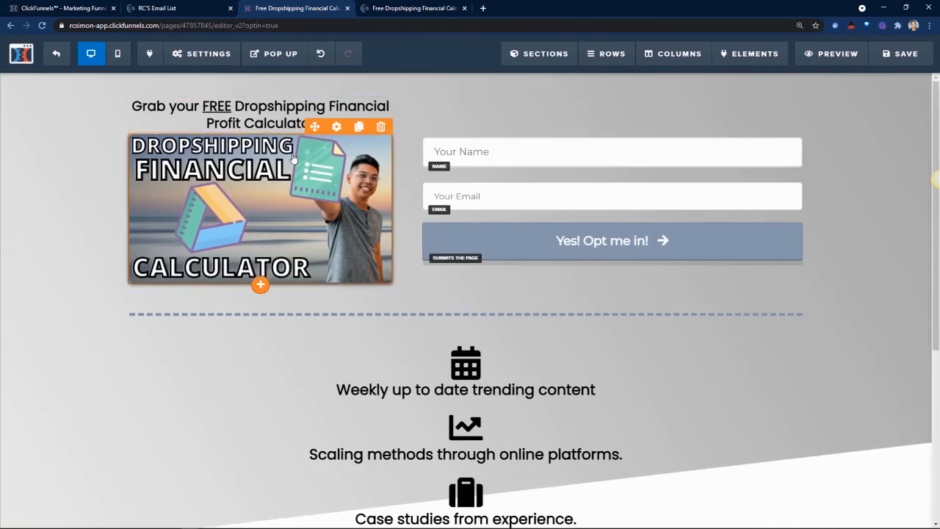
left_click(118, 53)
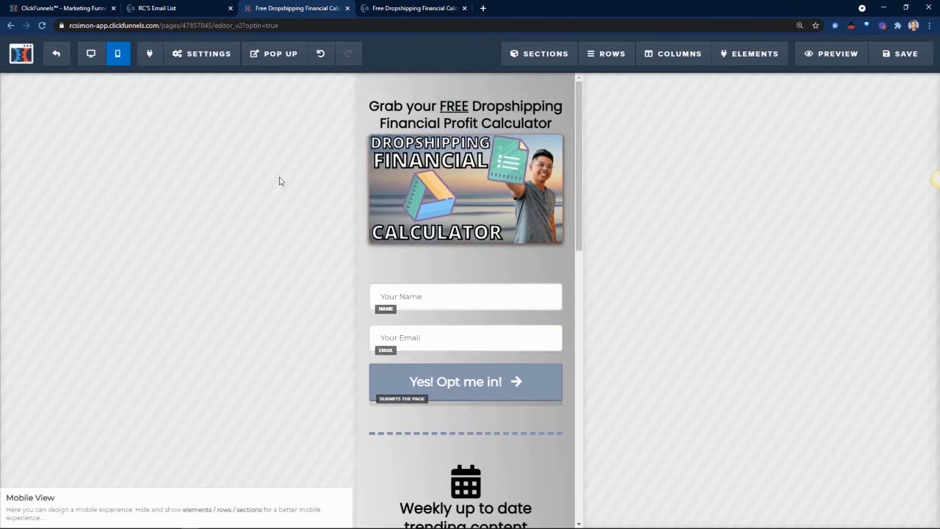
scroll("down", 3)
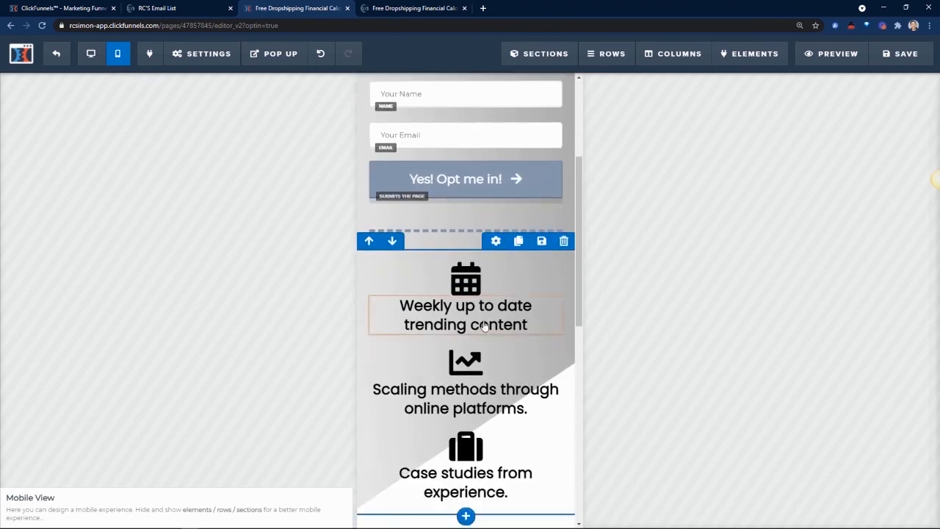
scroll("down", 3)
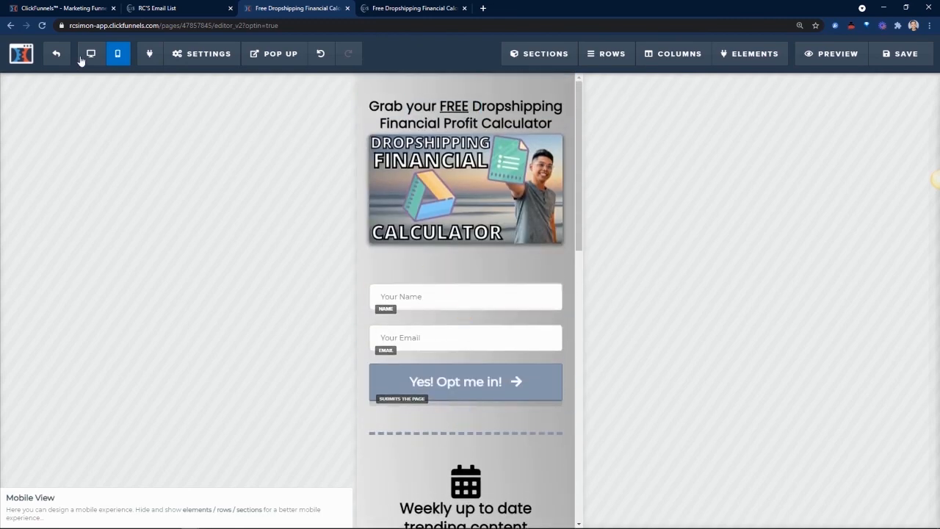
left_click(91, 53)
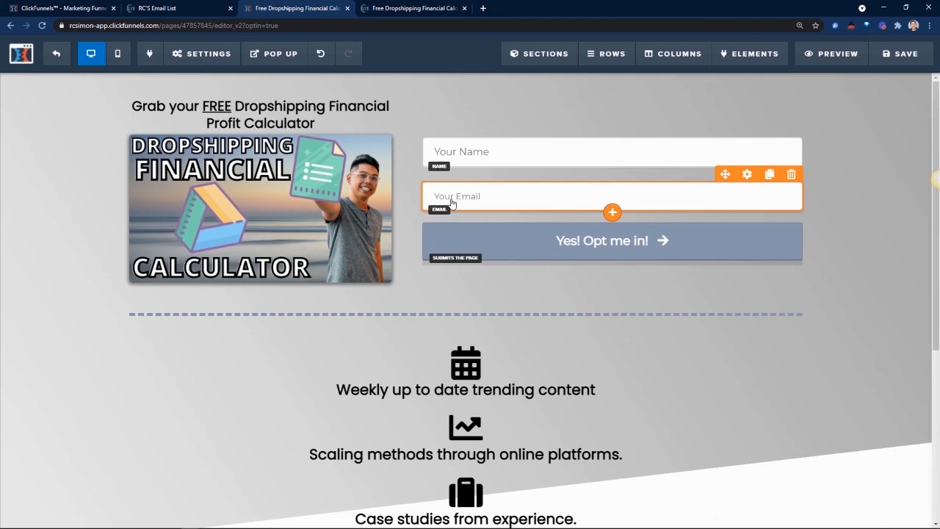
left_click(201, 53)
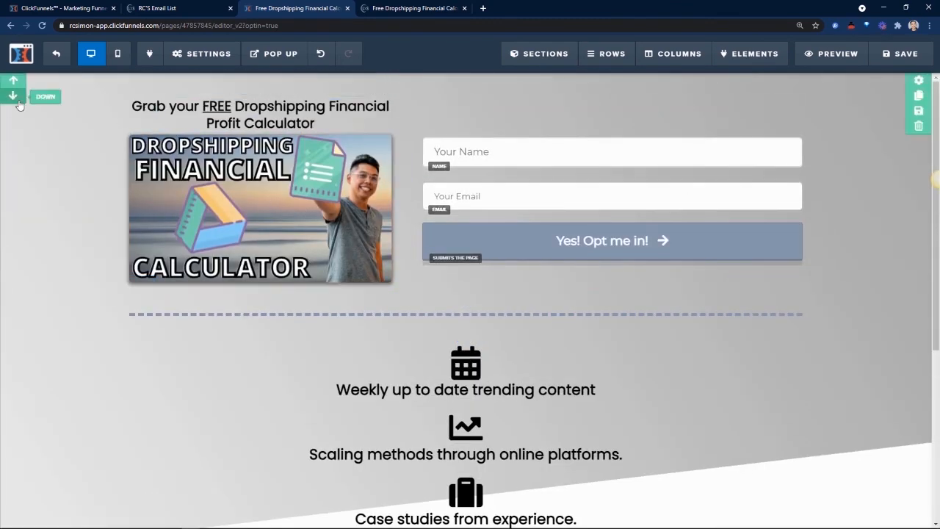
left_click(902, 53)
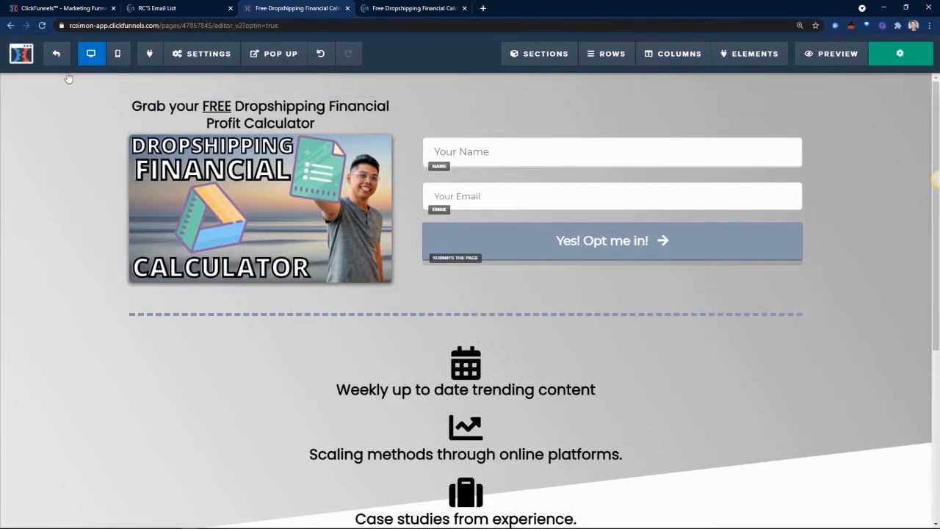
left_click(901, 53)
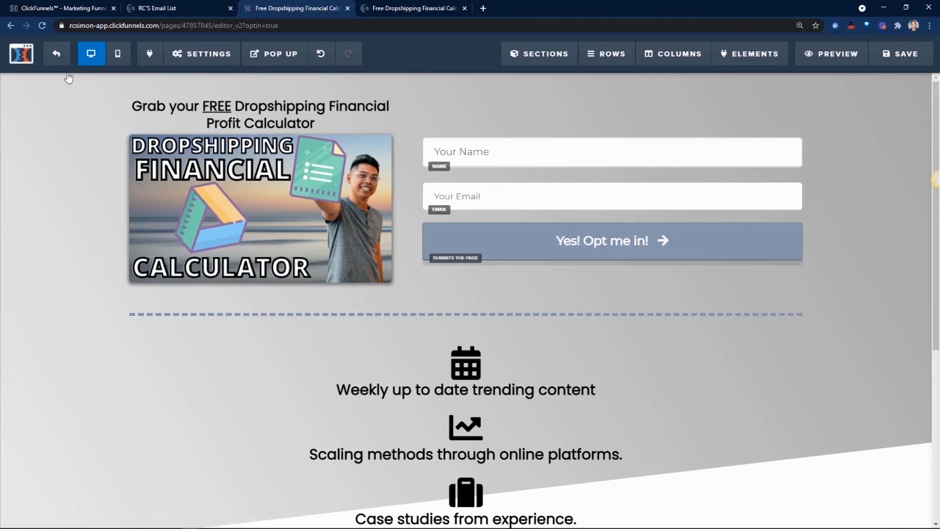
left_click(260, 209)
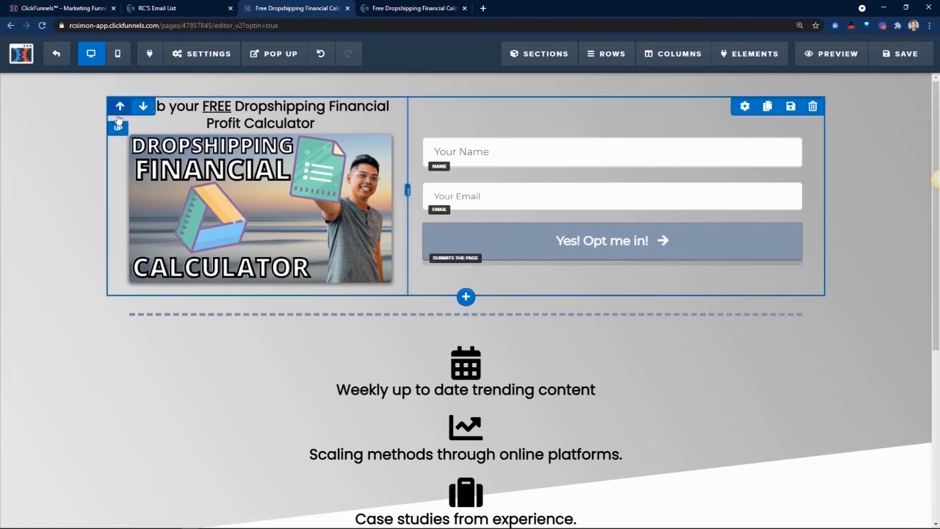